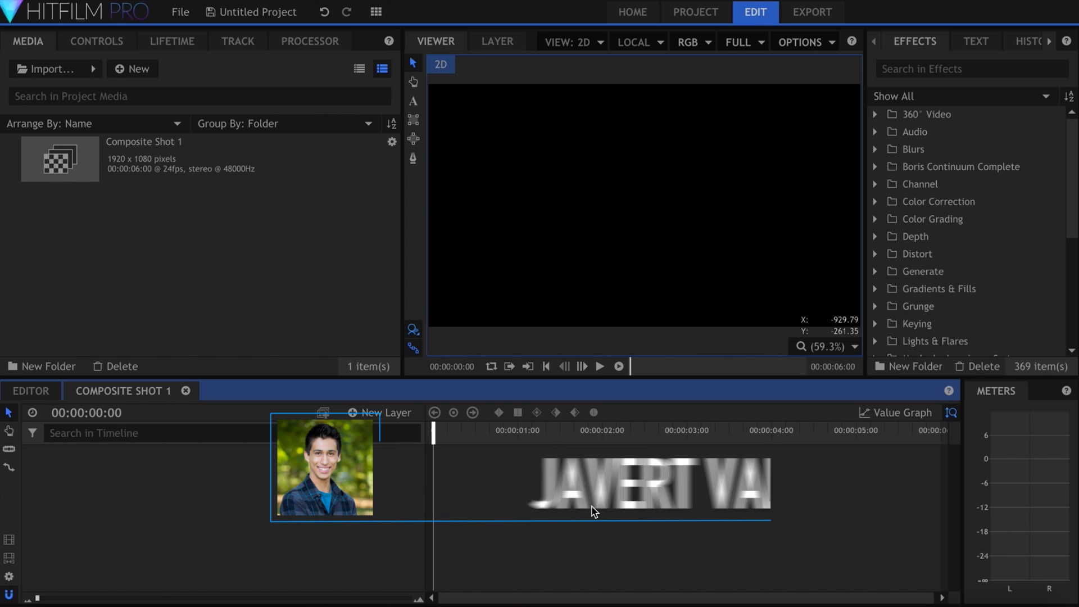
# Add a new text layer to the composite shot, keeping the default size
pyautogui.click(378, 413)
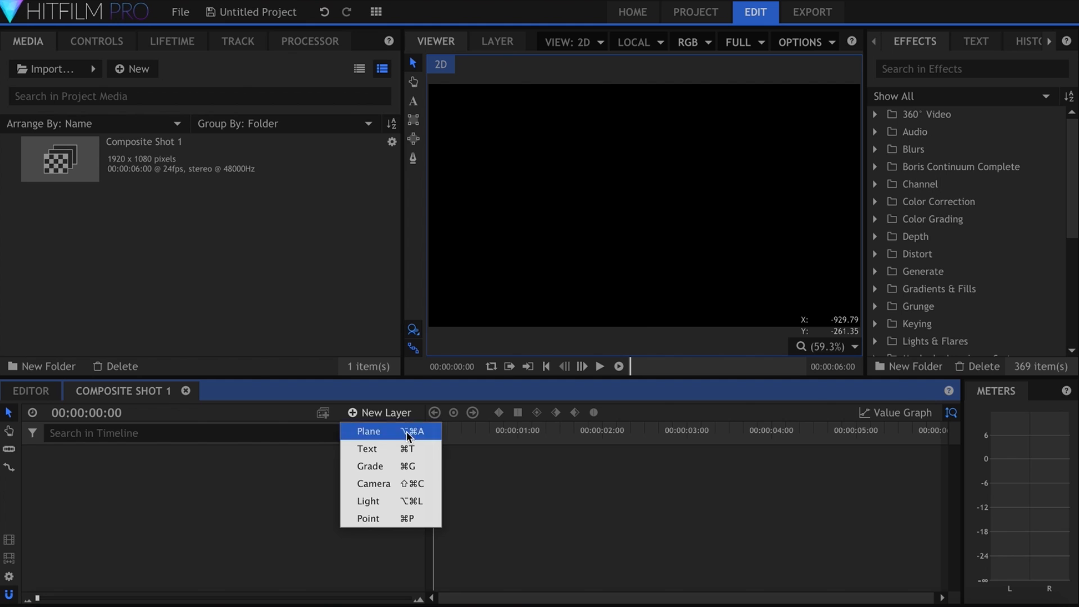
pyautogui.click(367, 448)
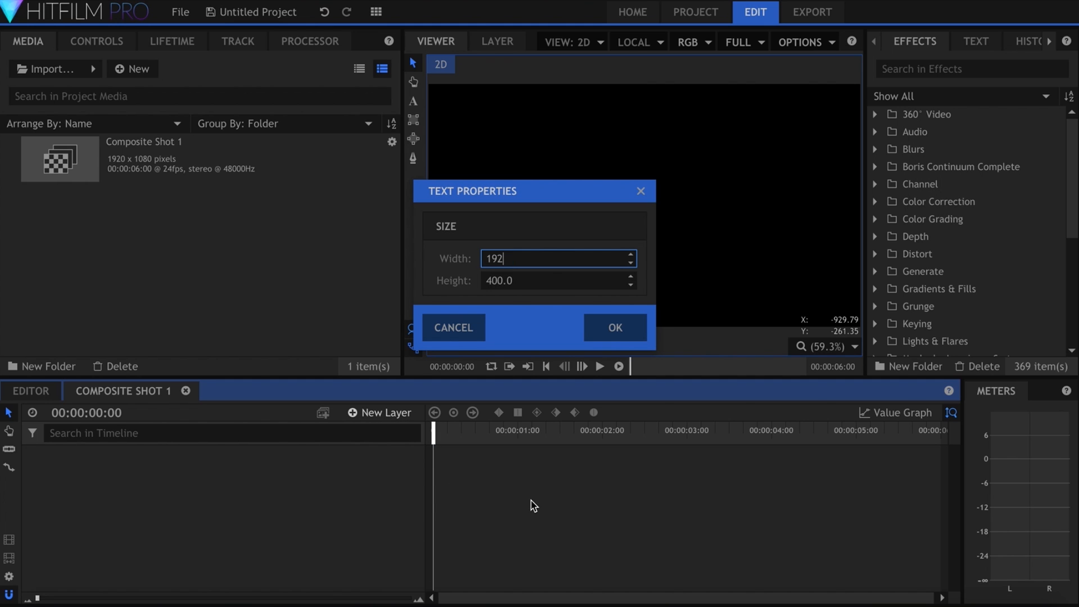
pyautogui.click(614, 327)
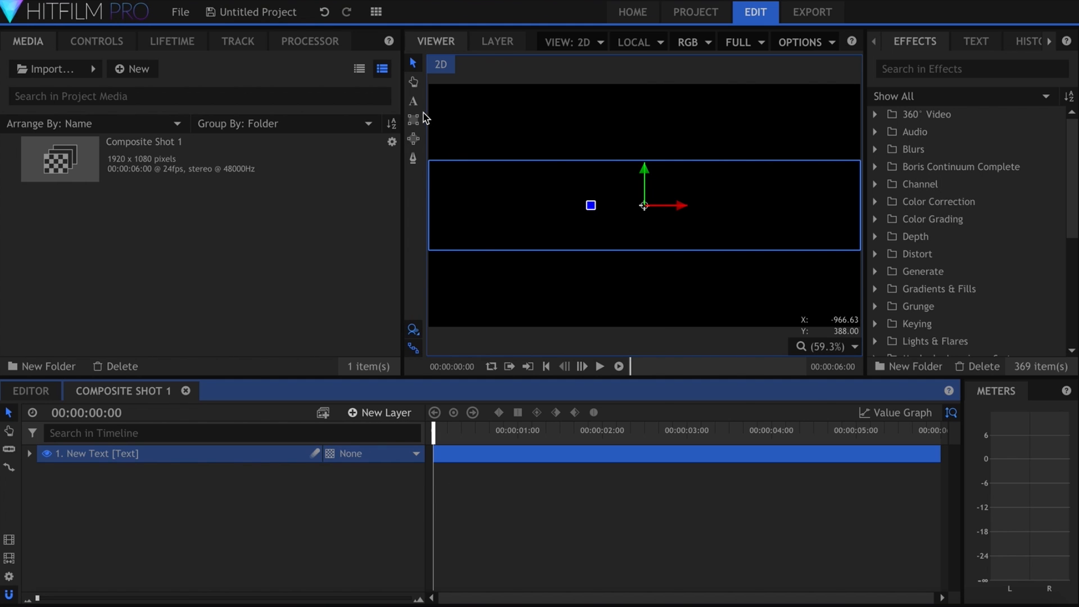
# Enter the title text LEGACY with SUN 2-24-17 FOX on the line below
pyautogui.write('LEG')
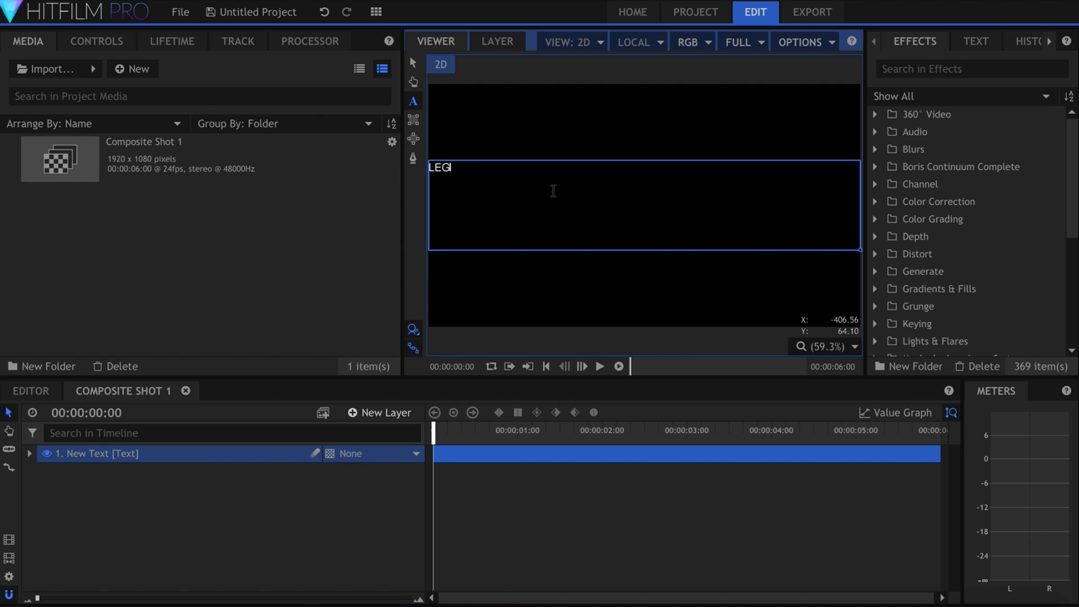
pyautogui.write('ACY')
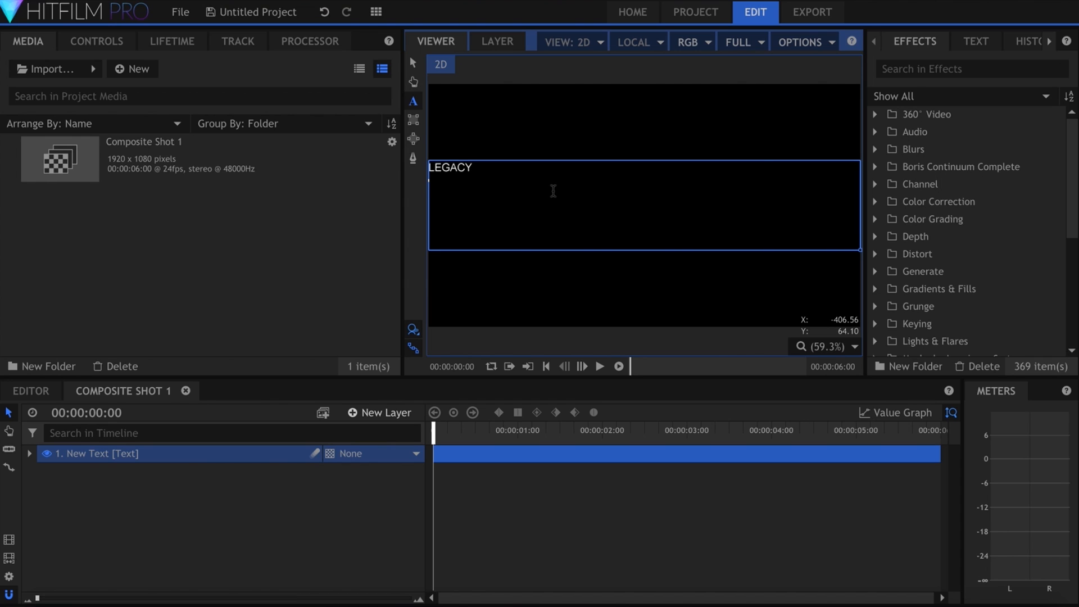
pyautogui.write('SUN 2-2')
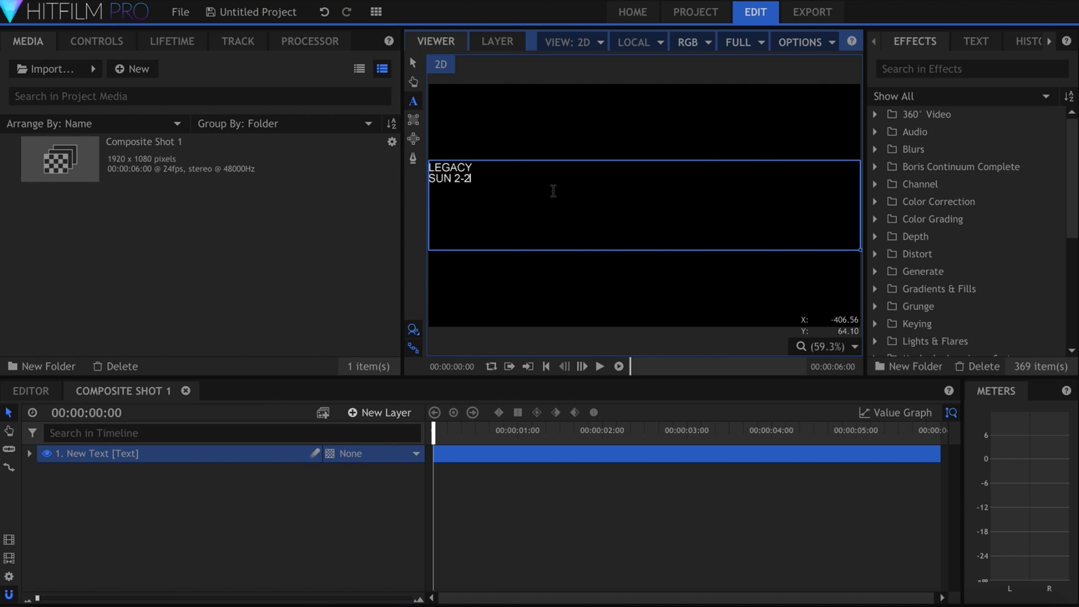
pyautogui.write('4-17 FOX')
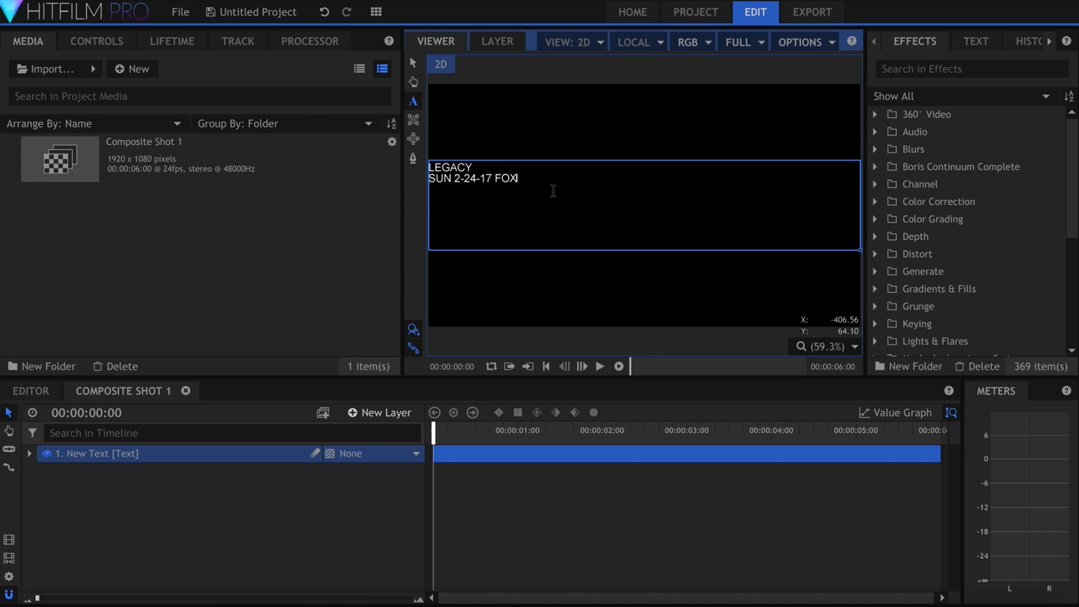
# Center both title lines and give LEGACY a wide bold font
pyautogui.click(975, 41)
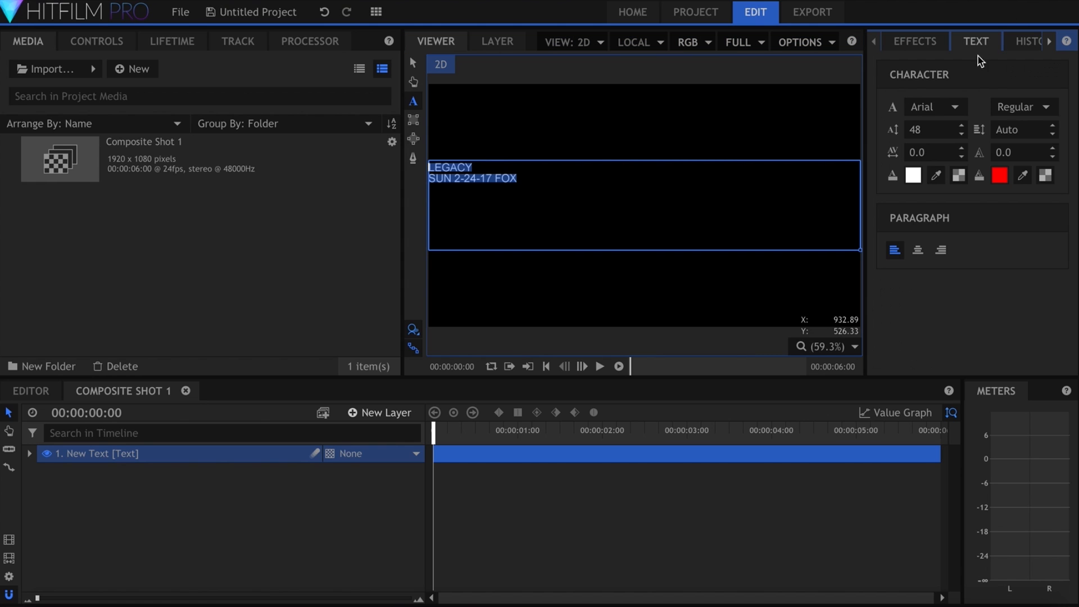
pyautogui.click(917, 250)
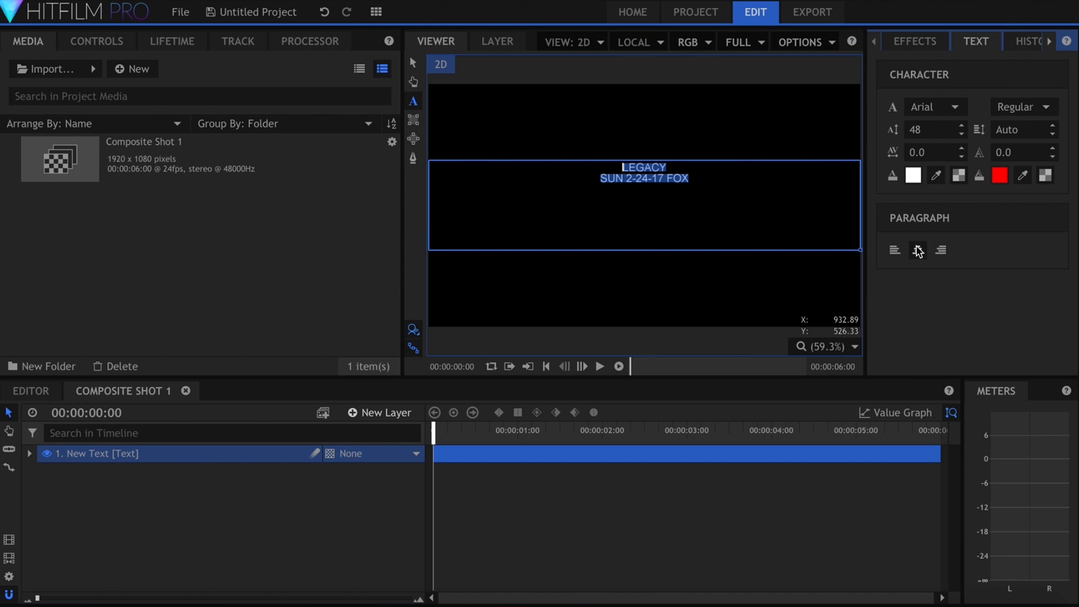
pyautogui.click(917, 250)
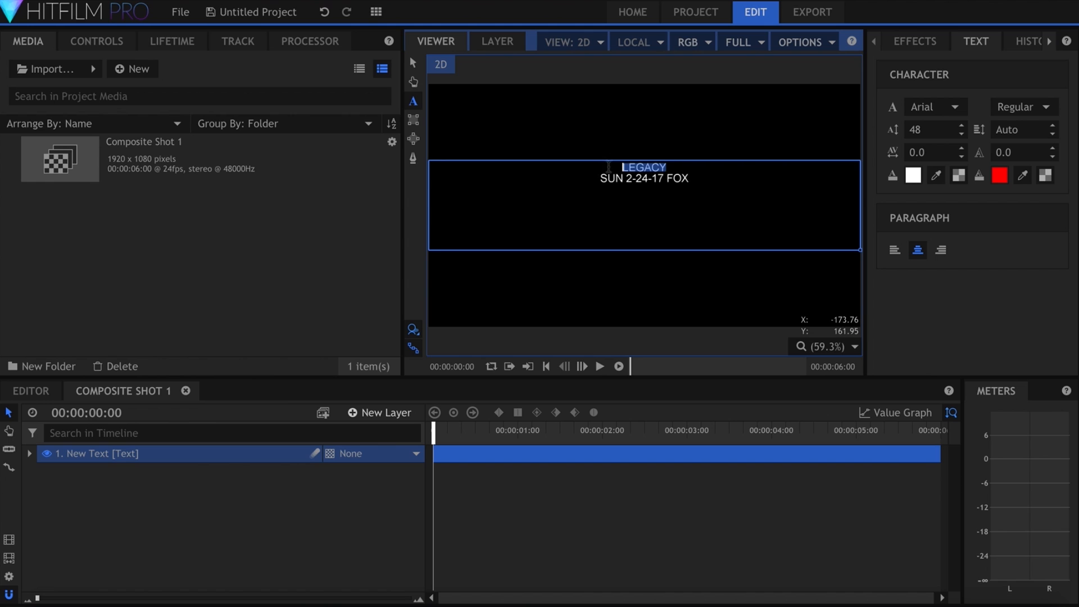
pyautogui.click(933, 106)
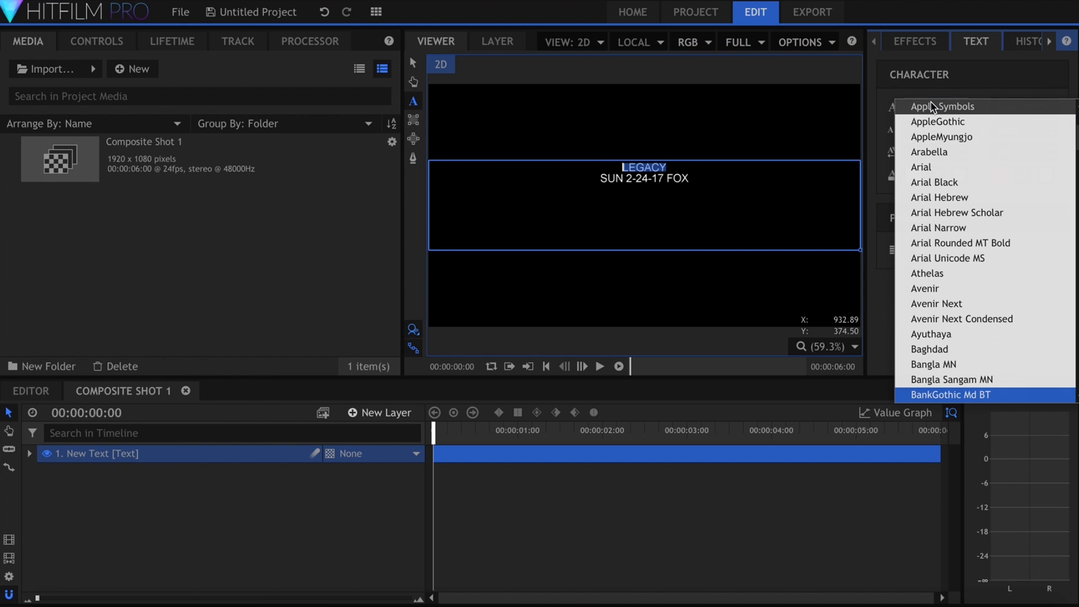
pyautogui.click(950, 395)
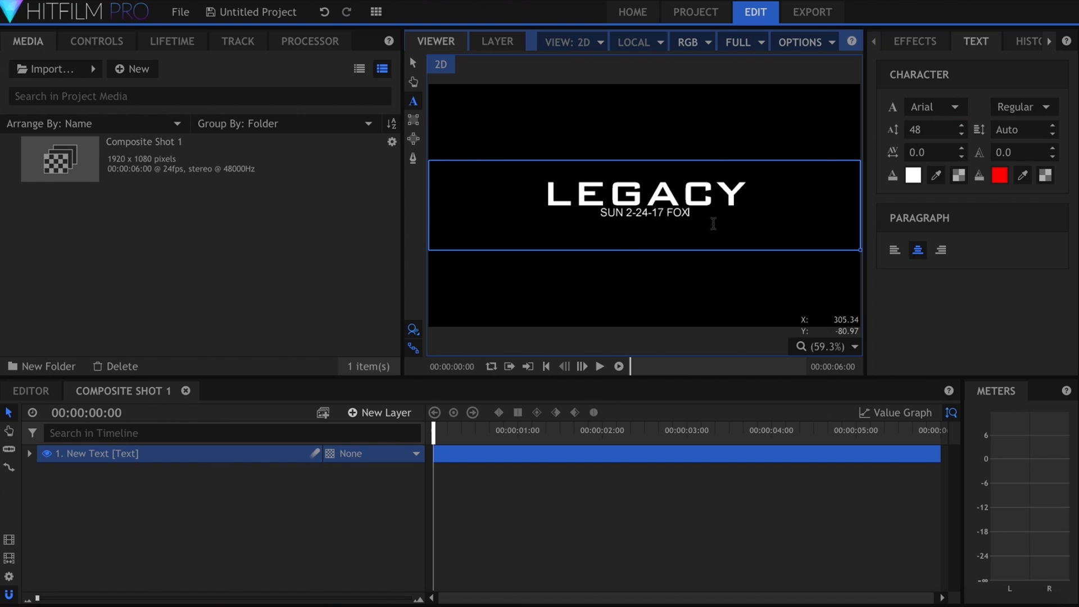
# Restyle the second line SUN 2-24-17 FOX in Avenir at size 80
pyautogui.click(929, 106)
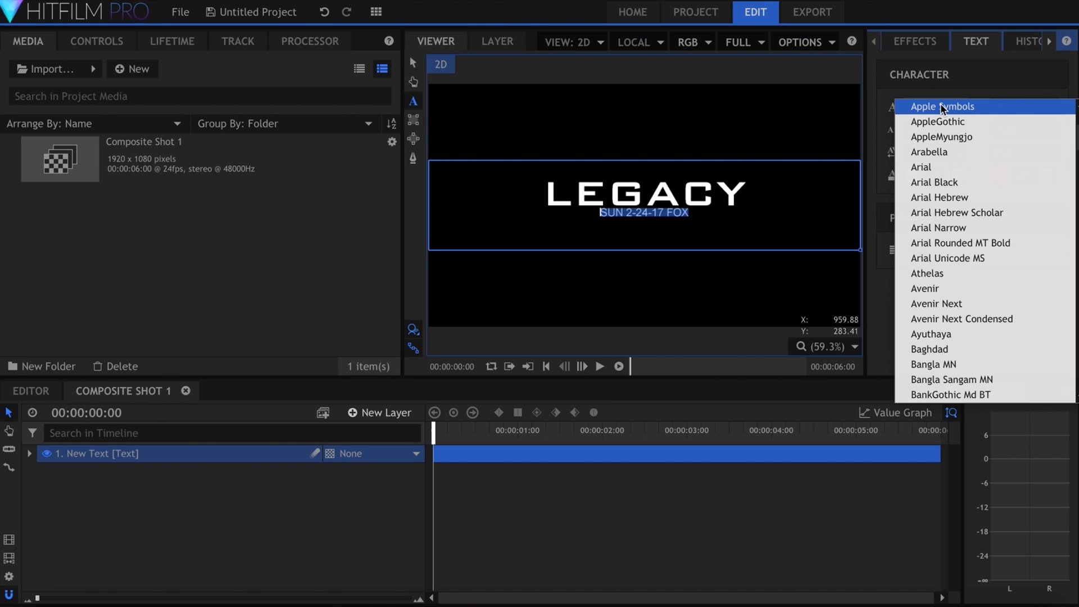
pyautogui.click(936, 107)
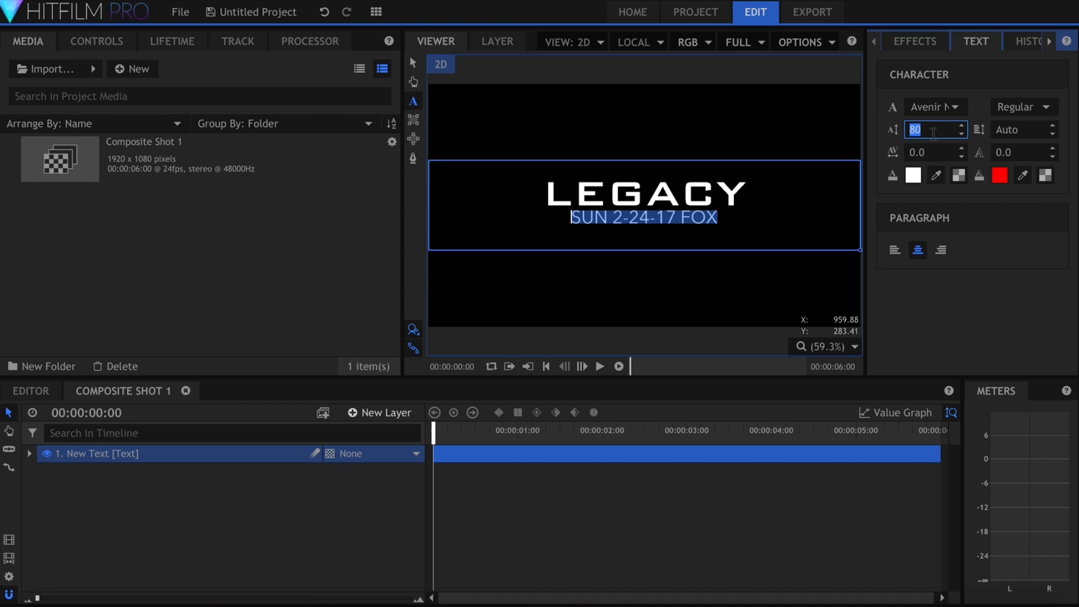
pyautogui.click(915, 42)
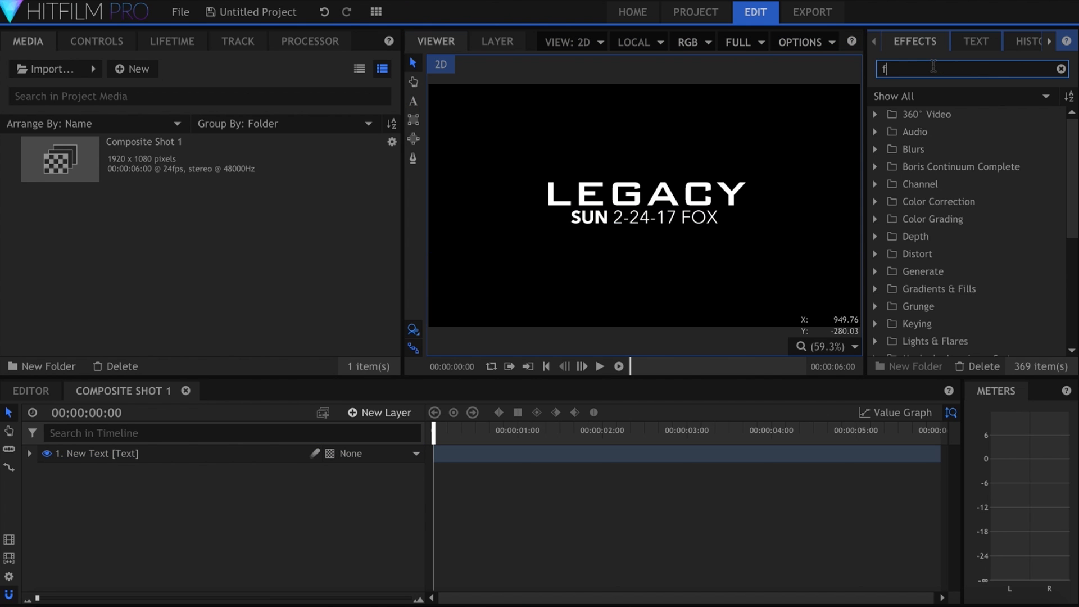
# Add Fractal Noise from the effects library to the title text layer
pyautogui.write('rac')
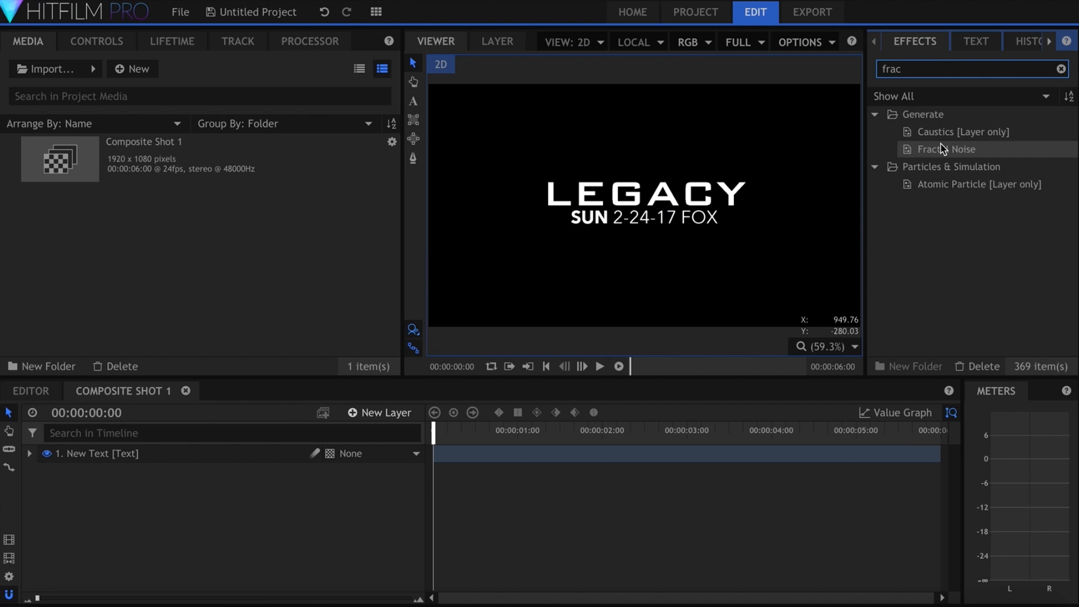
pyautogui.click(952, 149)
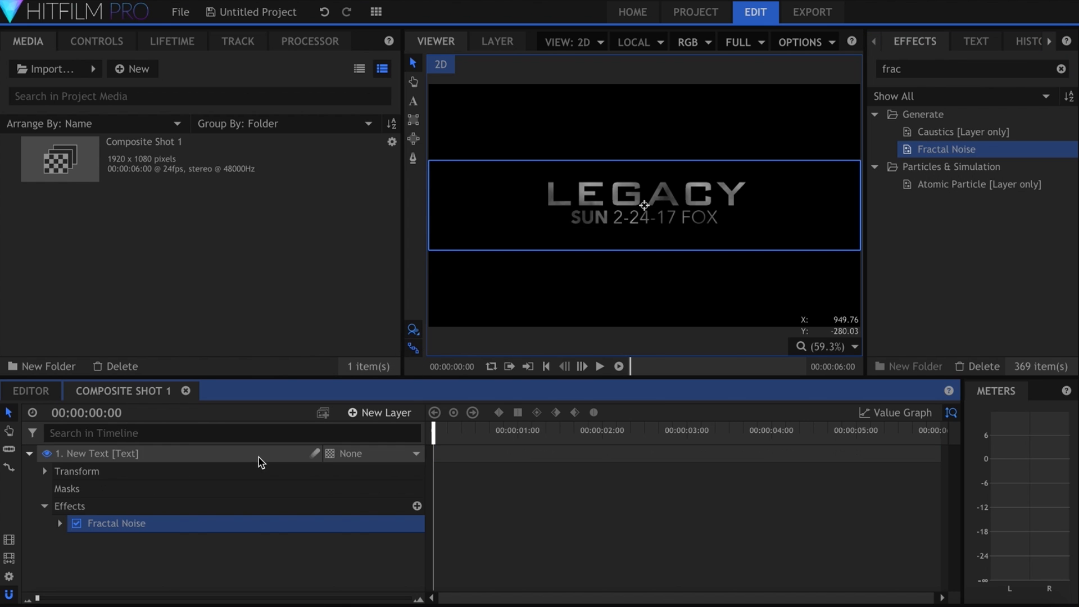
pyautogui.click(96, 42)
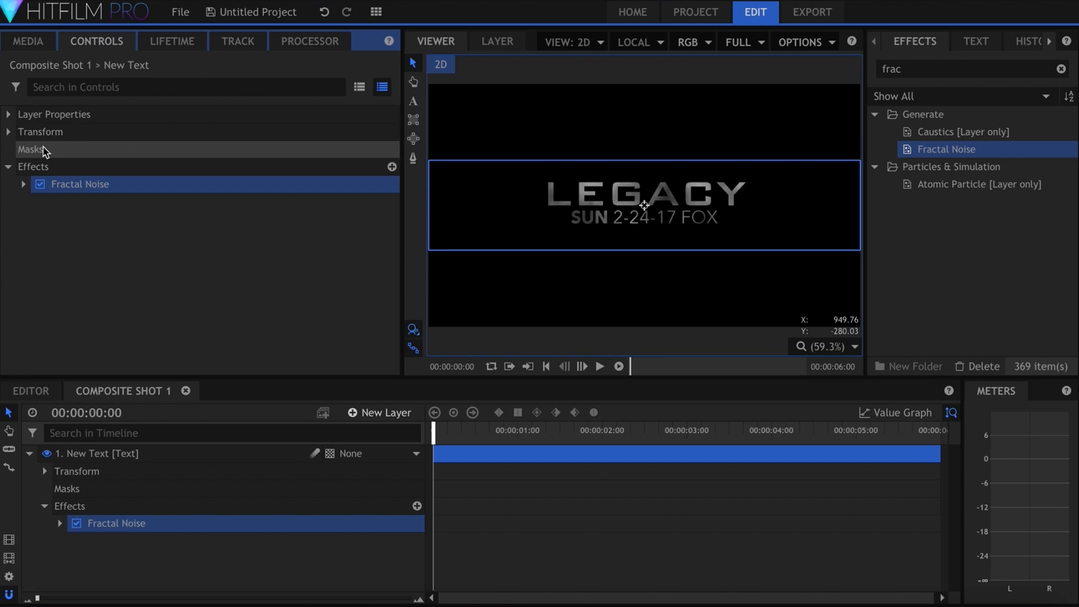
pyautogui.click(24, 186)
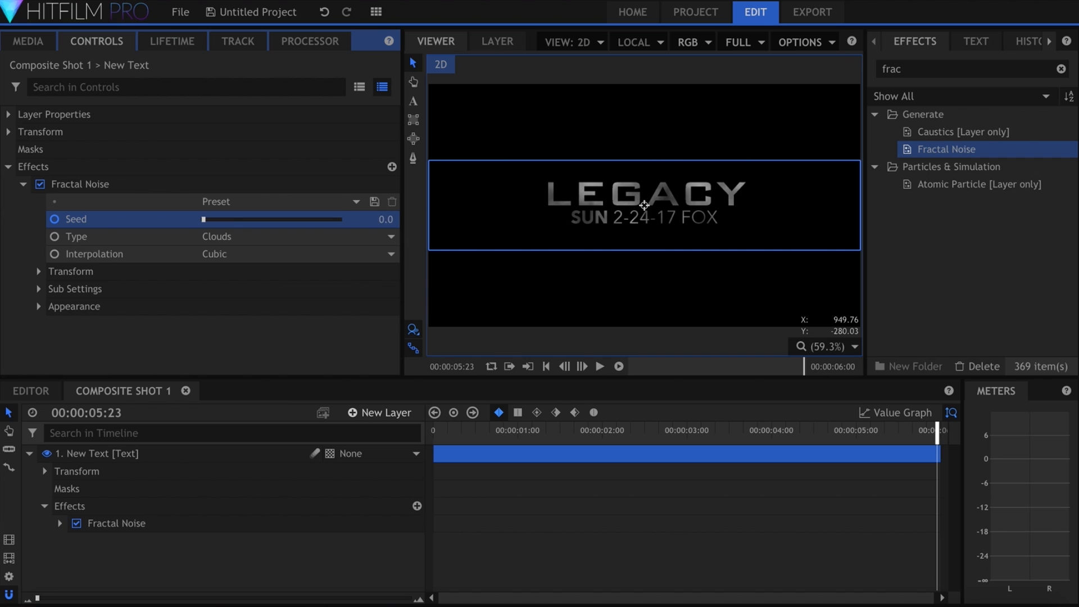
# Shrink the noise scale to 80 and adjust the first noise colour in Appearance
pyautogui.click(597, 365)
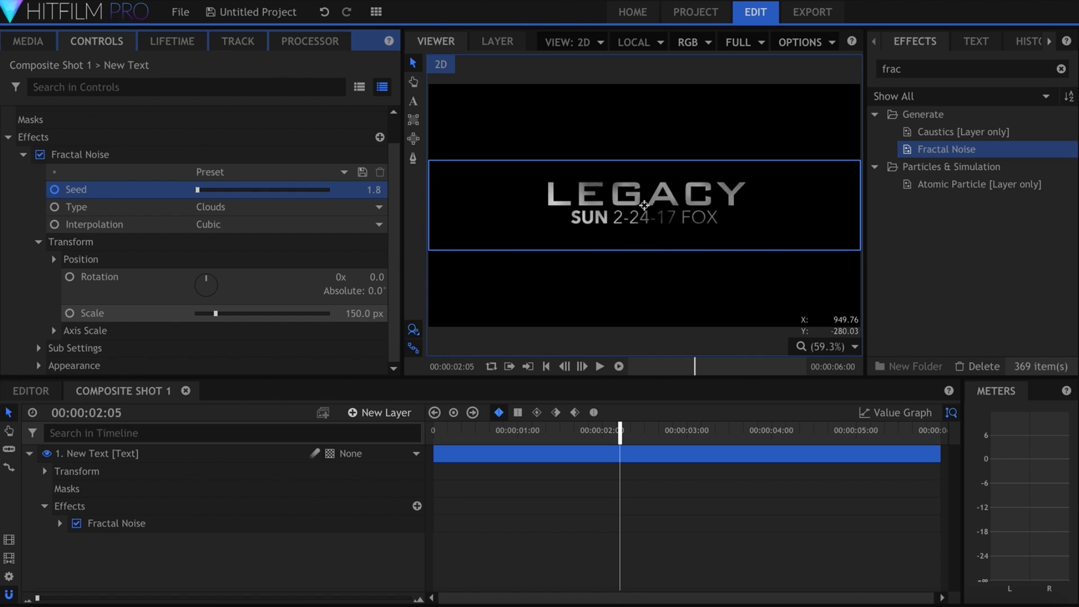
pyautogui.moveTo(215, 314); pyautogui.dragTo(205, 314)
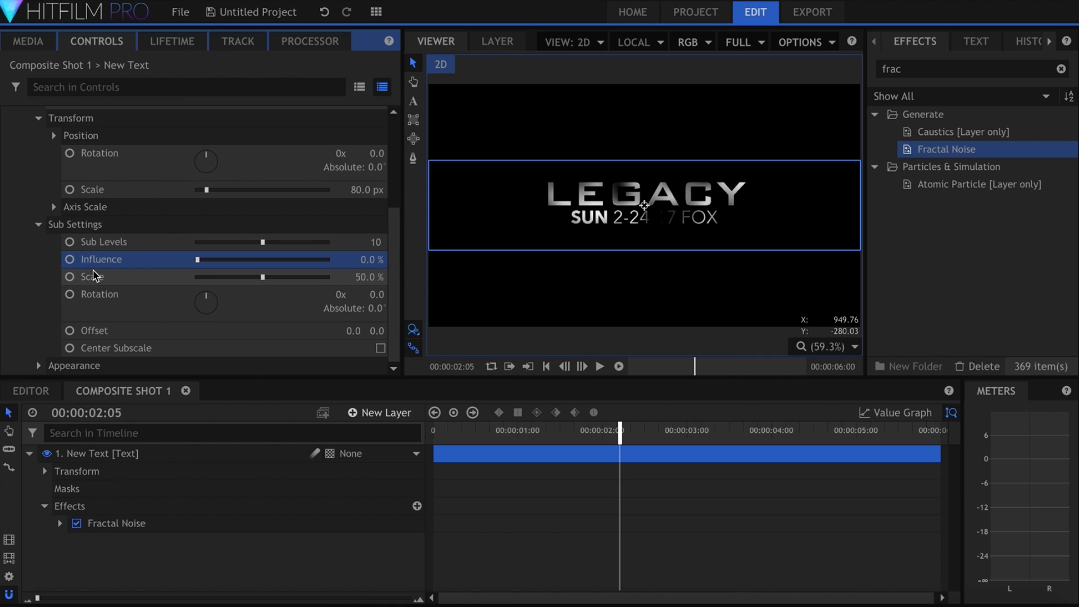
pyautogui.click(599, 365)
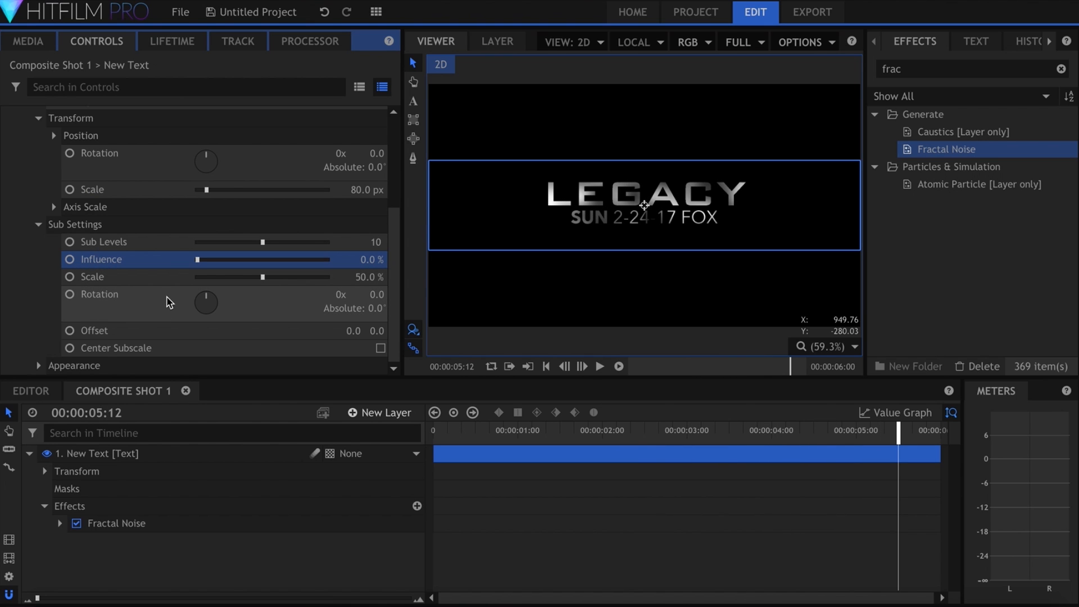
pyautogui.scroll(-3)
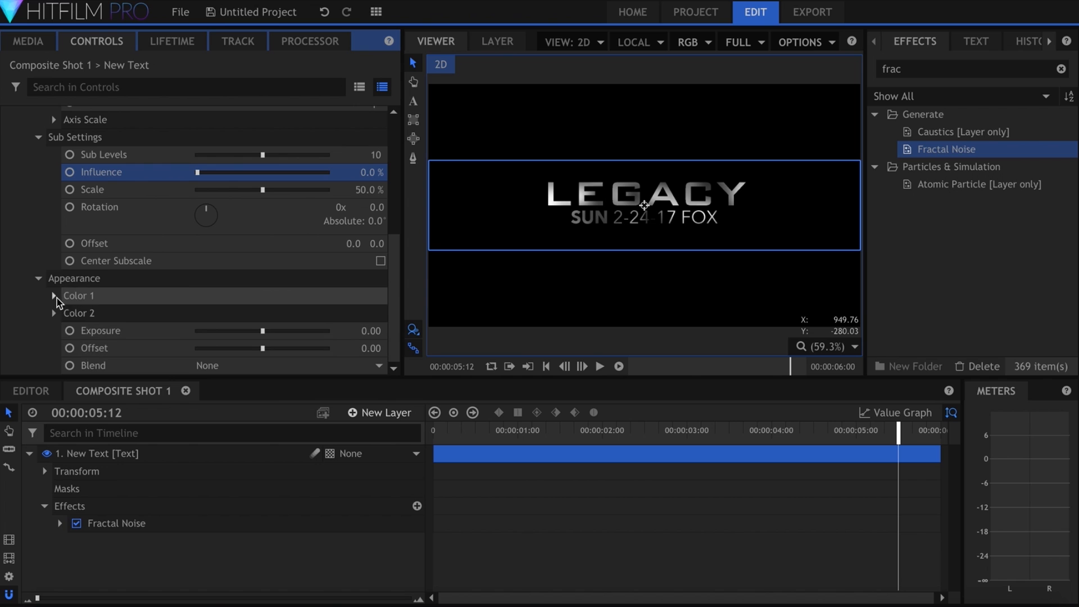
pyautogui.click(54, 296)
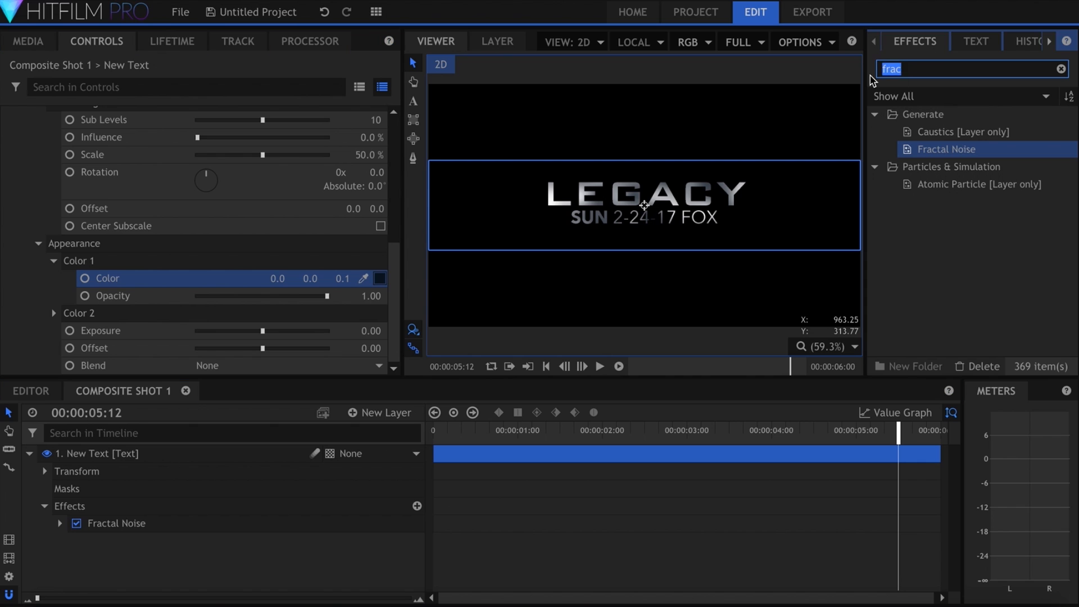
pyautogui.write('glow')
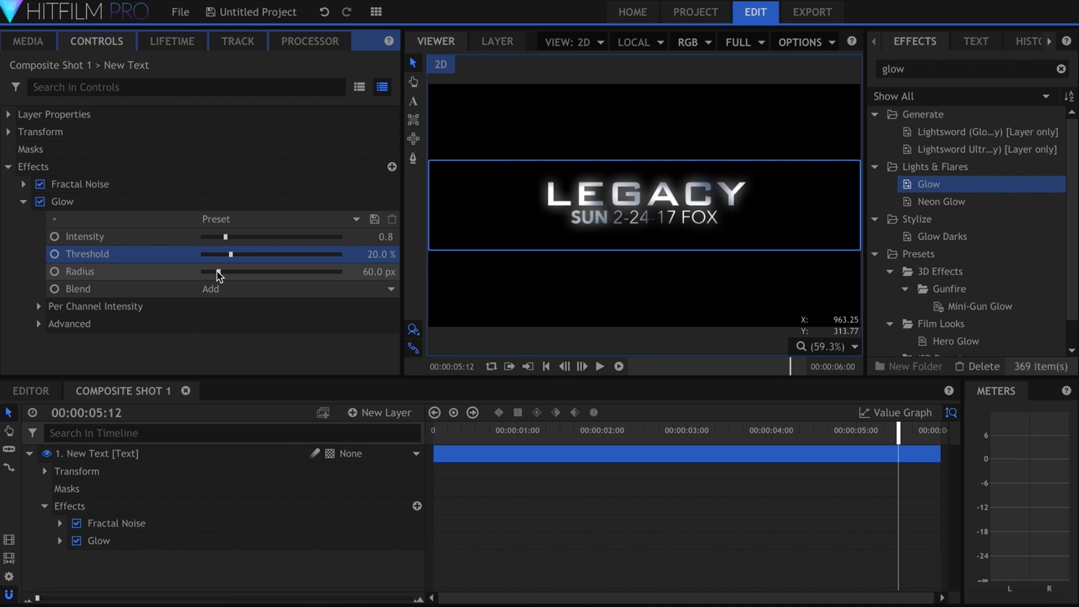
# Widen the Glow radius around the title to 60 px with a 20% threshold
pyautogui.moveTo(230, 238); pyautogui.dragTo(223, 237)
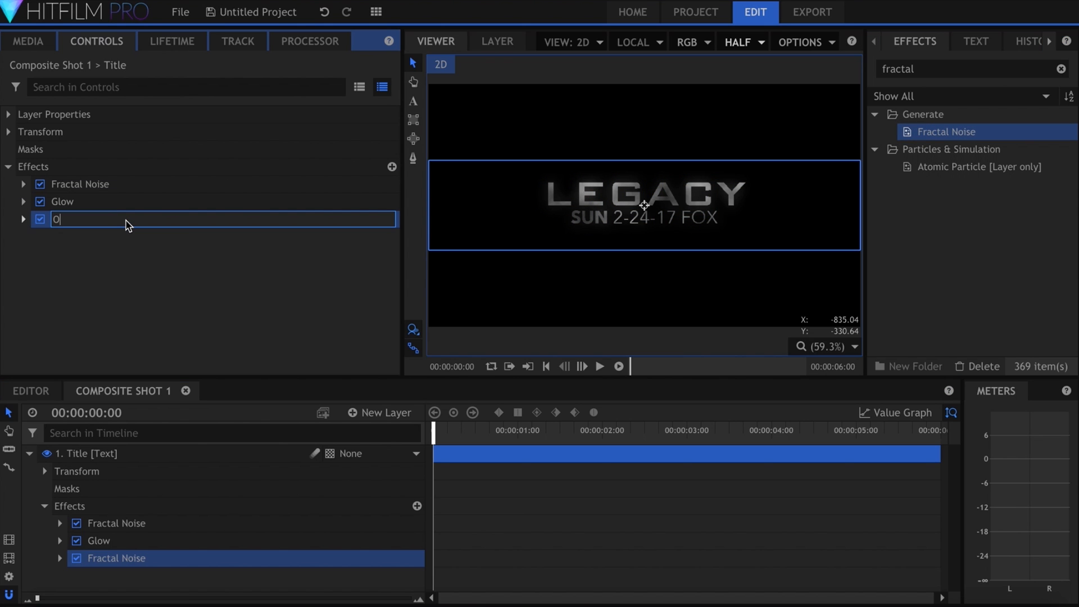
# Name the new noise effect Orange Flashes and enlarge its scale to 400
pyautogui.write('Orange Flashes')
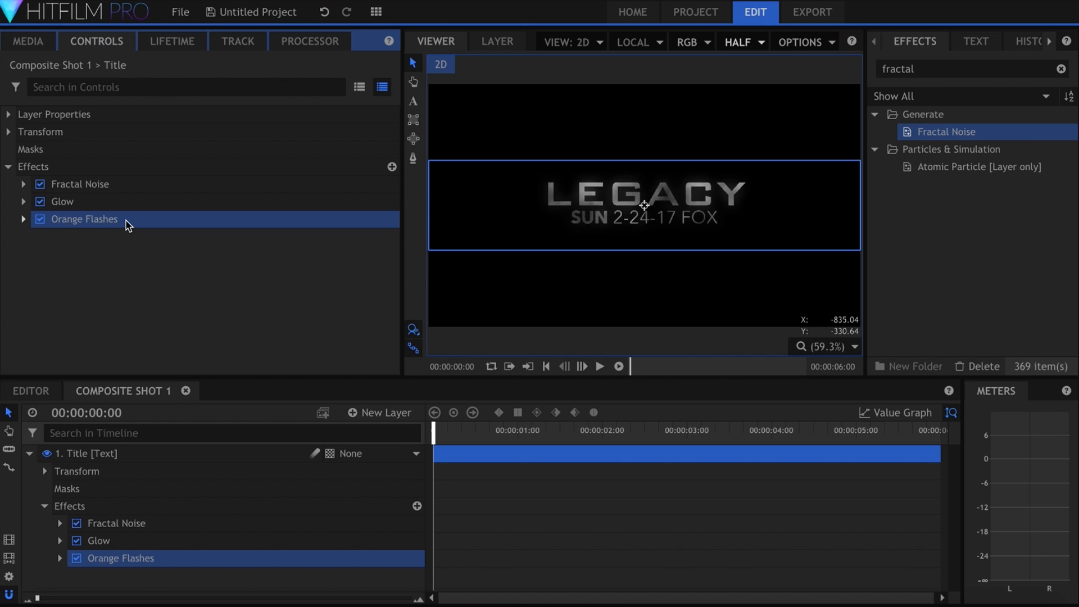
pyautogui.click(24, 219)
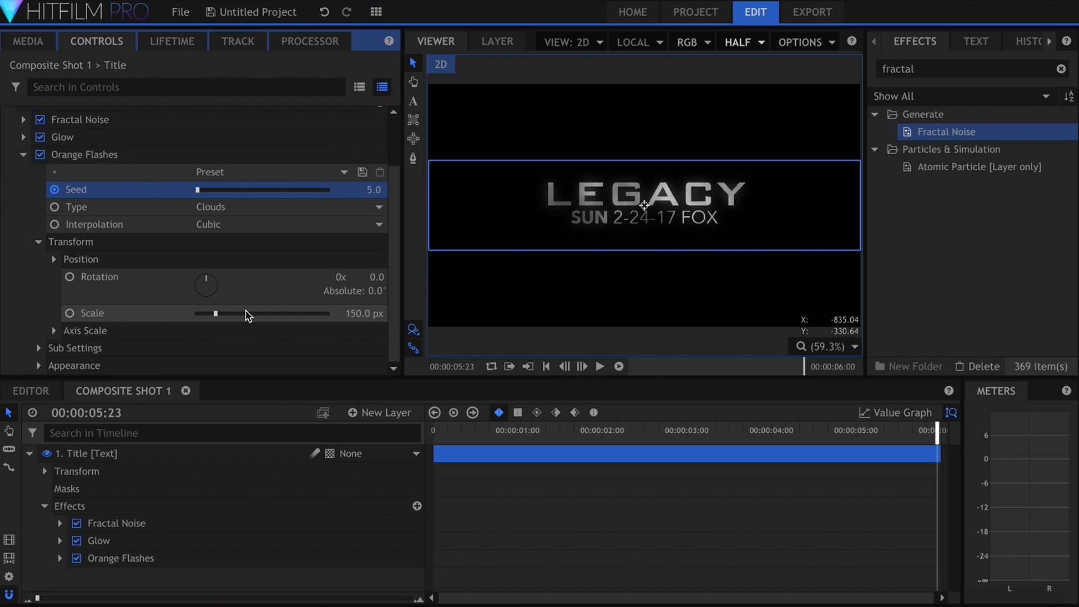
pyautogui.moveTo(215, 313); pyautogui.dragTo(265, 314)
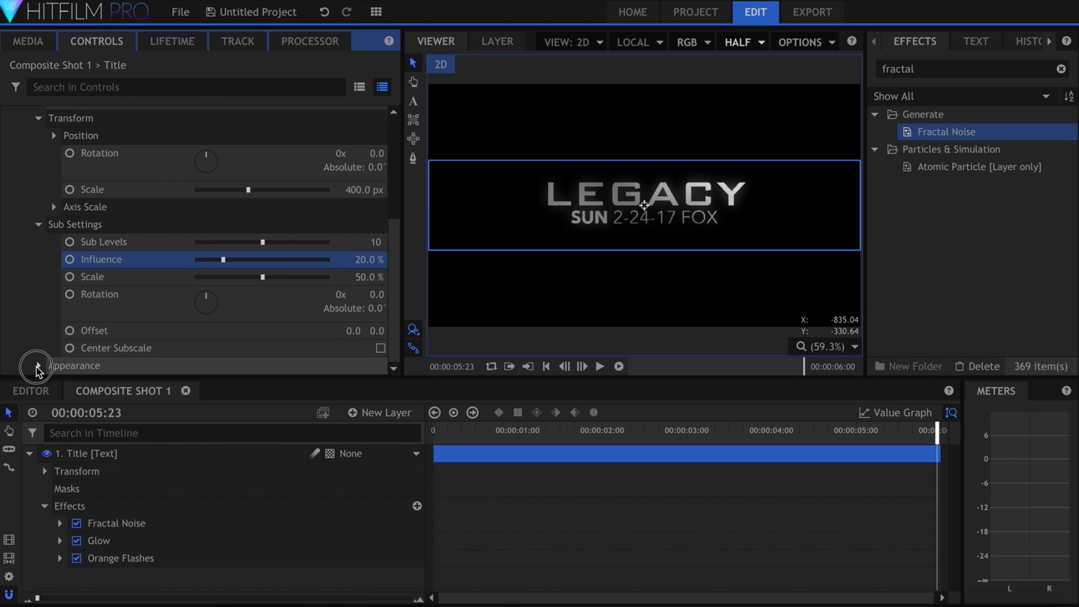
pyautogui.scroll(-3)
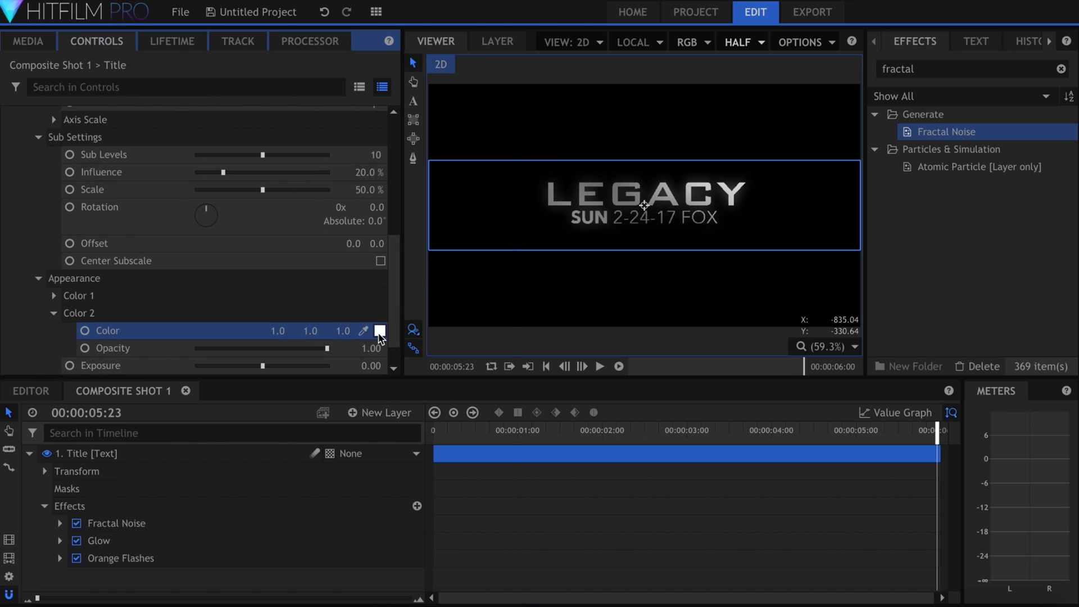
# Make Color 2 orange, exposure 10, blend Add and offset -0.64 so flashes appear sparingly
pyautogui.click(379, 330)
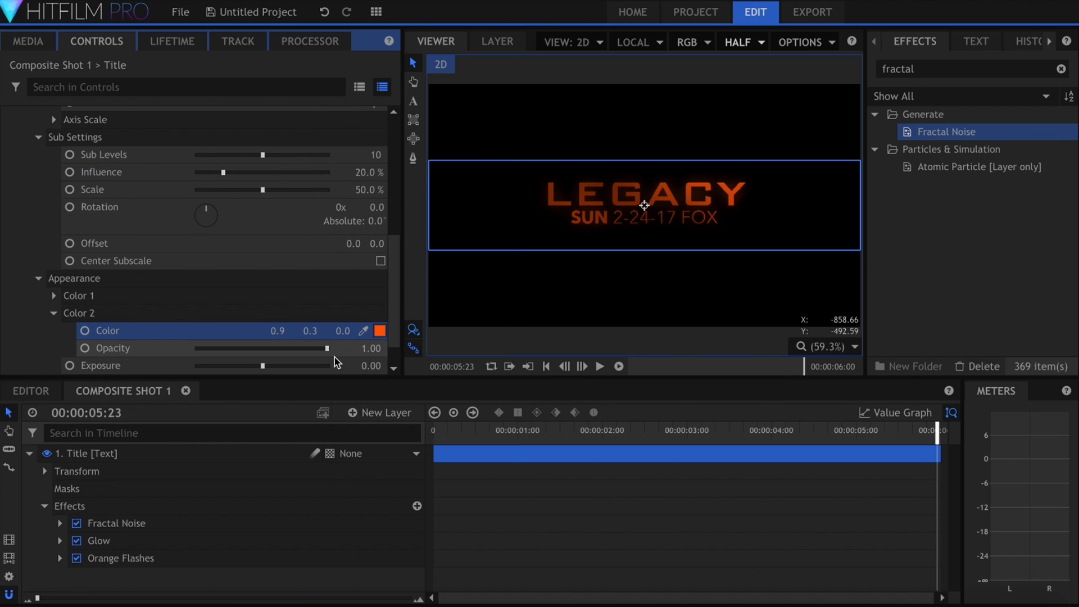
pyautogui.click(288, 366)
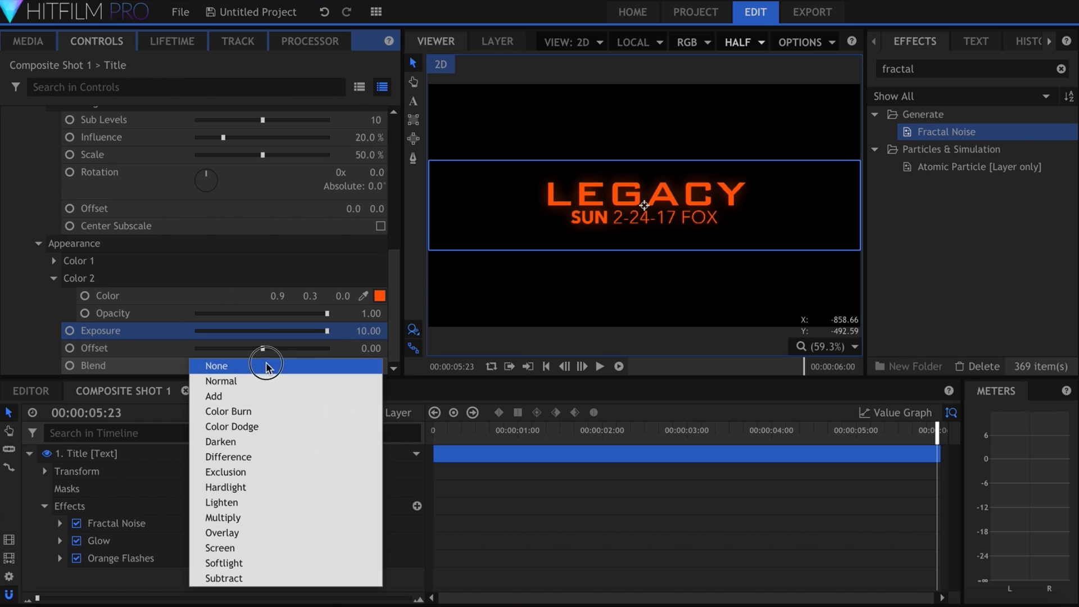
pyautogui.click(214, 395)
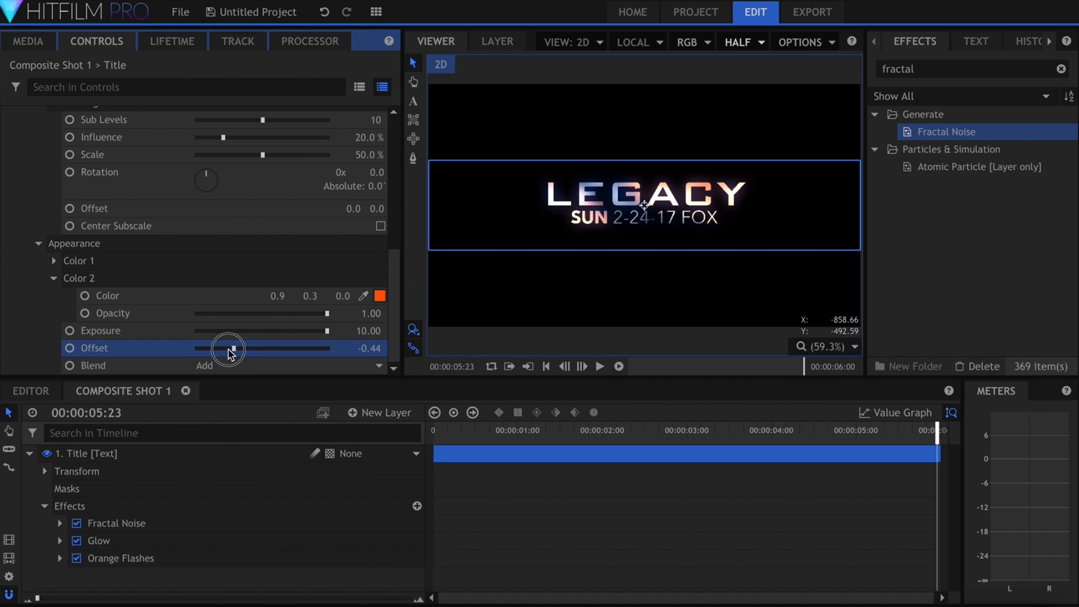
pyautogui.moveTo(227, 347); pyautogui.dragTo(219, 347)
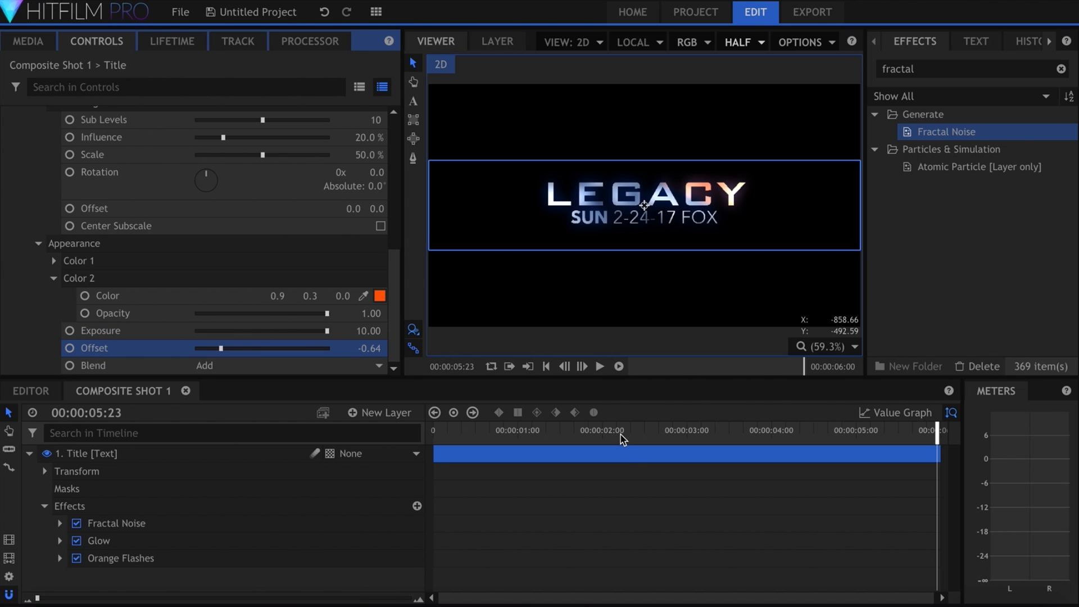
pyautogui.click(599, 366)
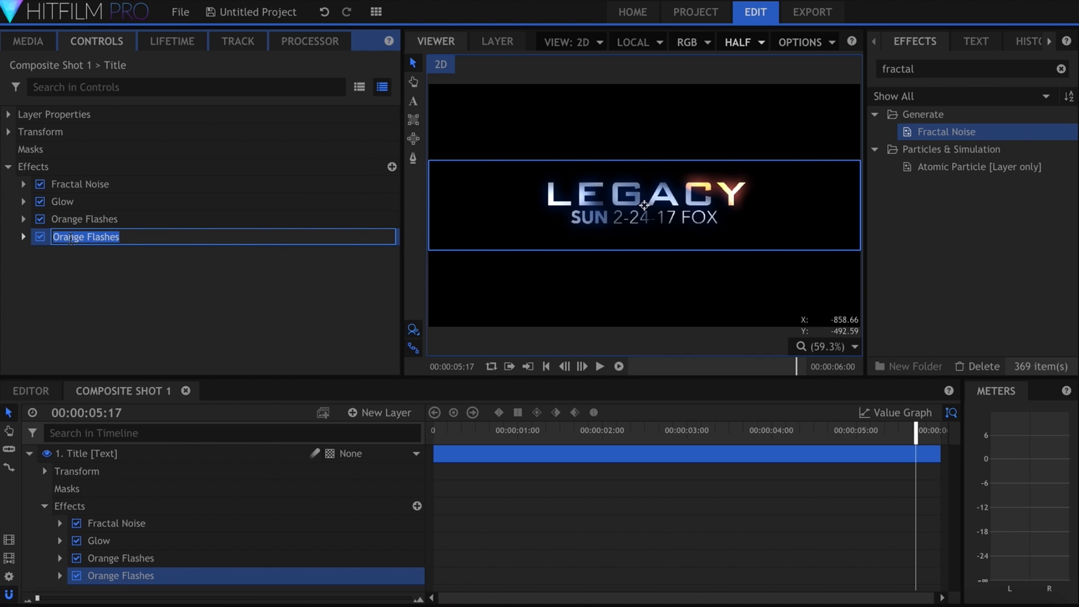
# Name the duplicate Blue Flashes and change its second noise colour to blue
pyautogui.write('Blue Flashes')
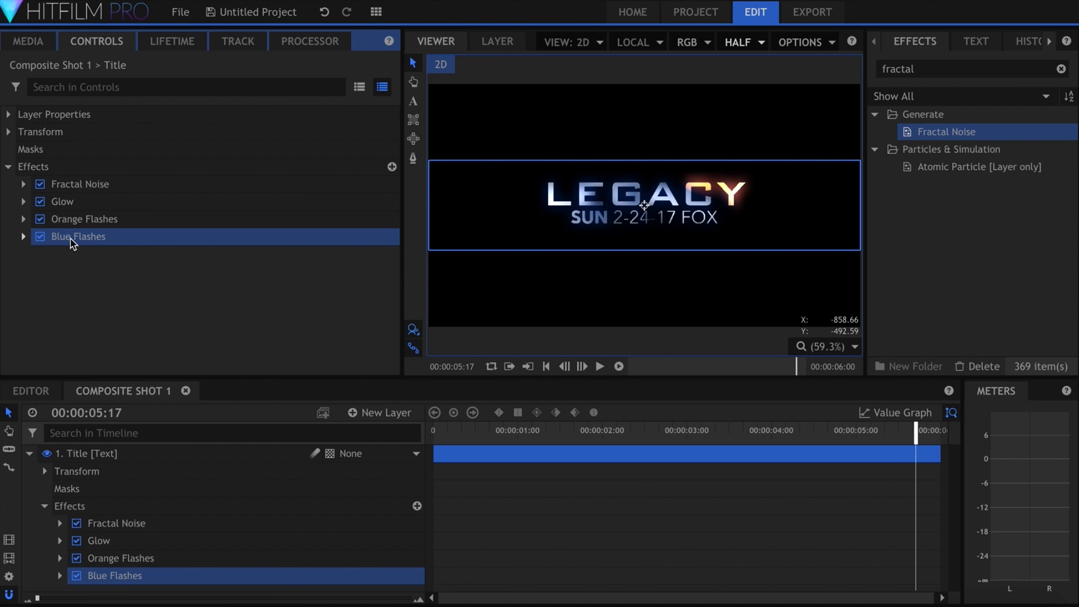
pyautogui.click(22, 236)
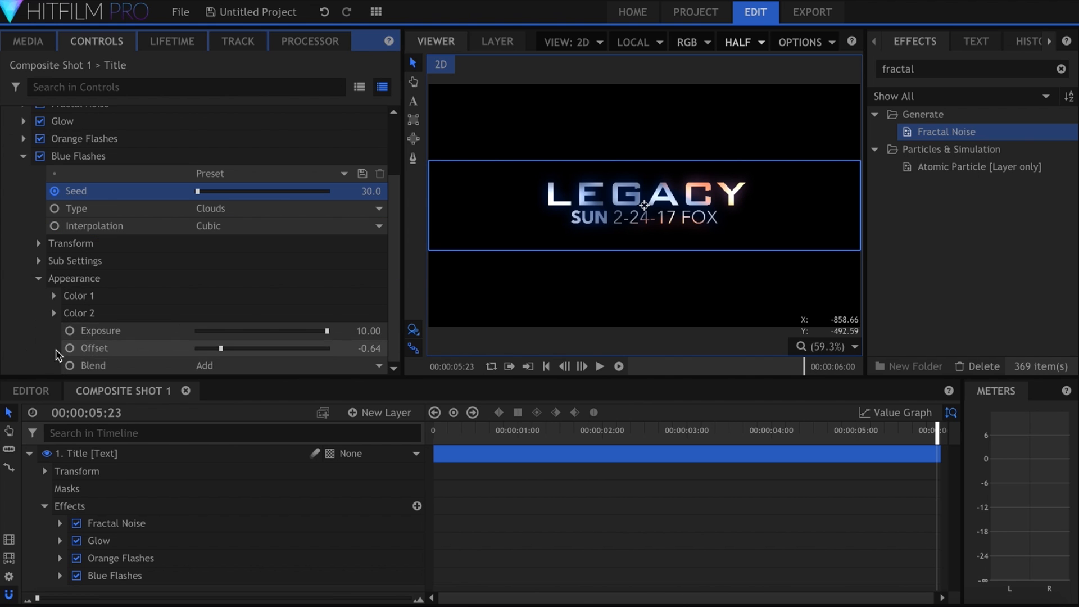
pyautogui.click(79, 311)
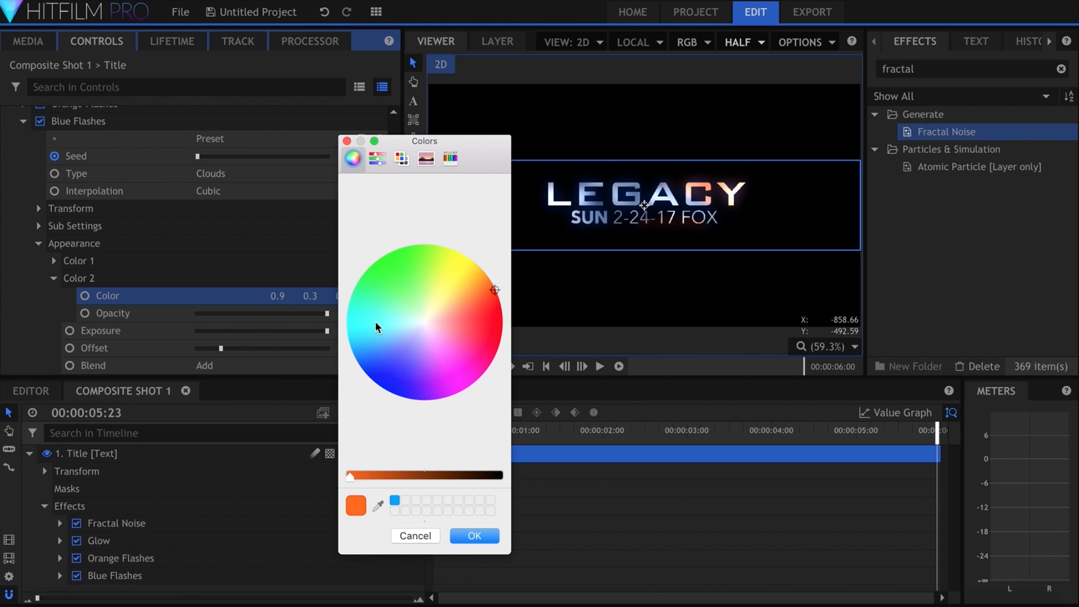
pyautogui.click(473, 535)
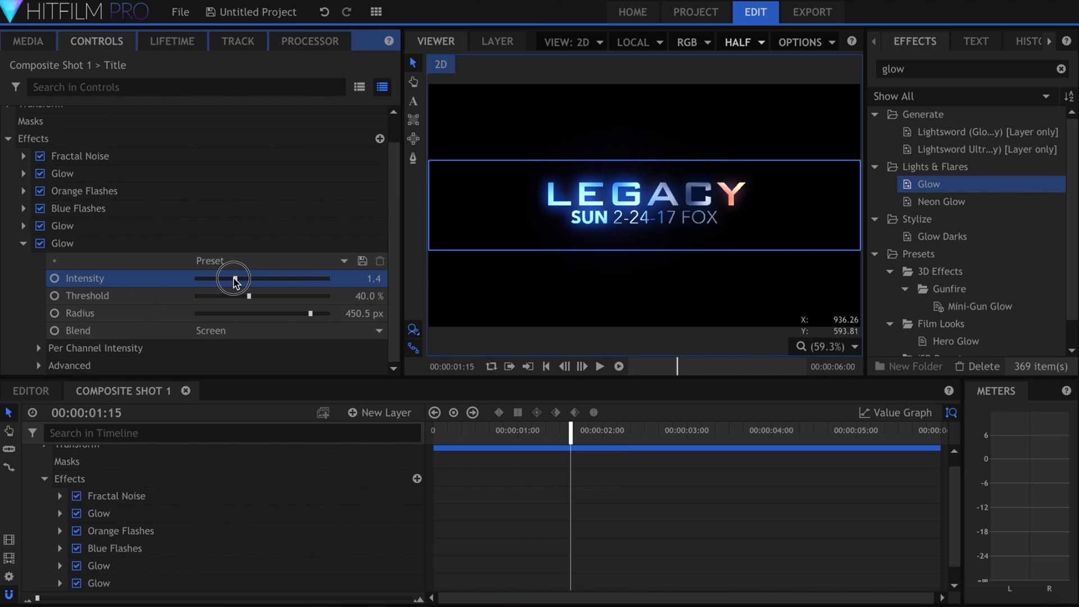
# Brighten the wide 450.5 px Screen-blended glow, raising intensity toward 3.0
pyautogui.click(598, 365)
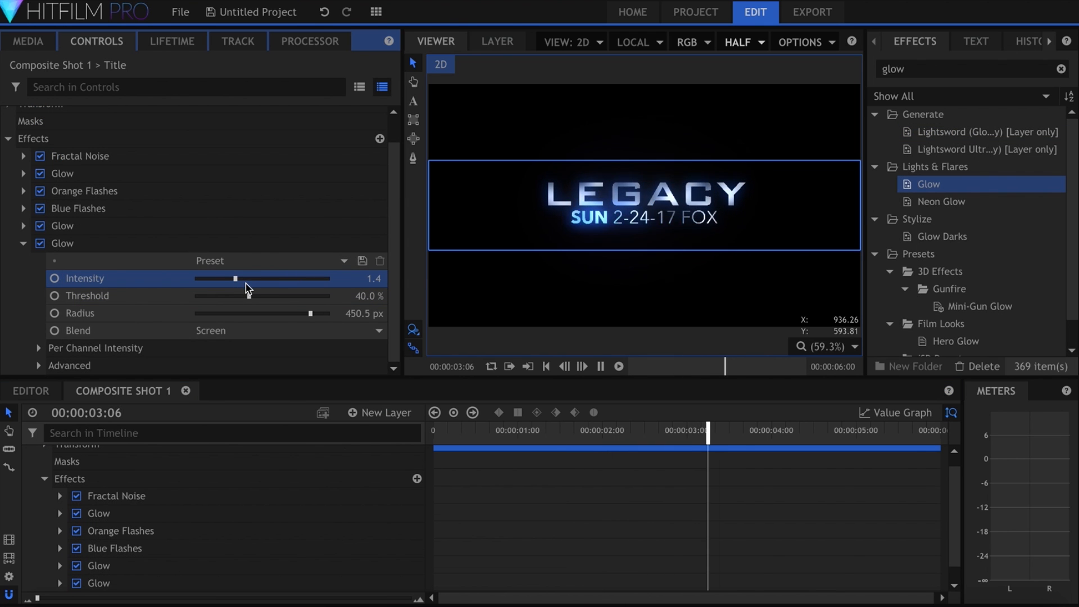
pyautogui.moveTo(235, 277); pyautogui.dragTo(276, 278)
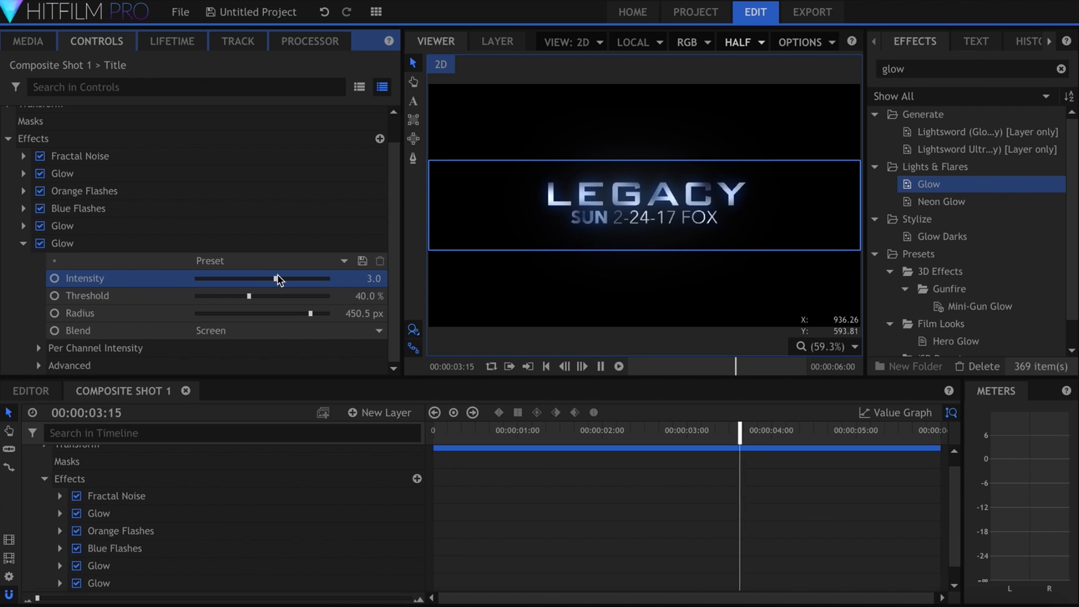
pyautogui.moveTo(250, 296); pyautogui.dragTo(278, 296)
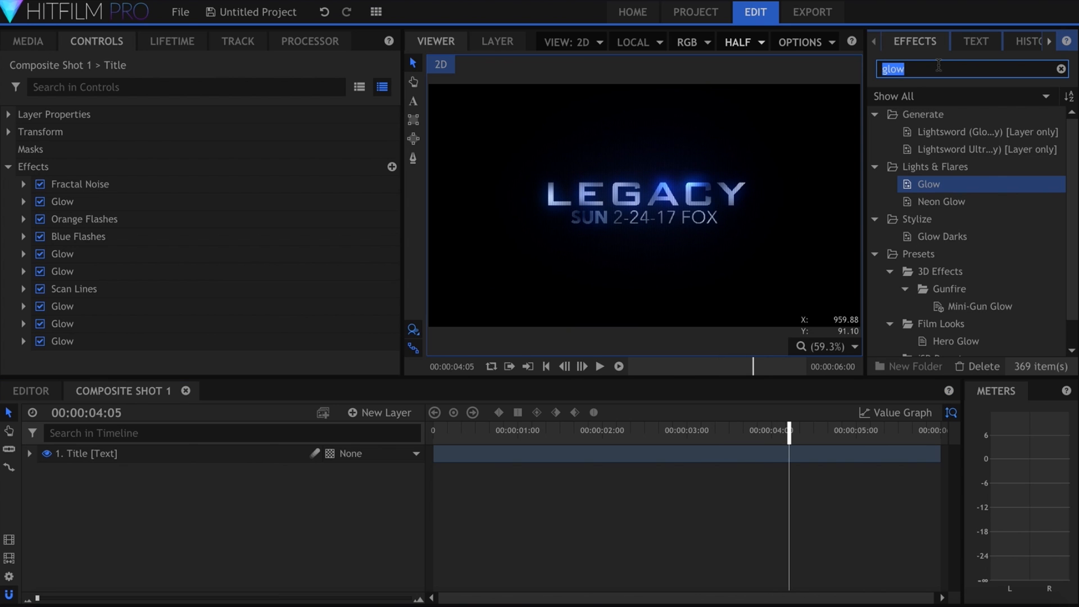
# Add an Anamorphic Lens Flare centered on the title with short length-8 vertical streaks
pyautogui.write('anamo')
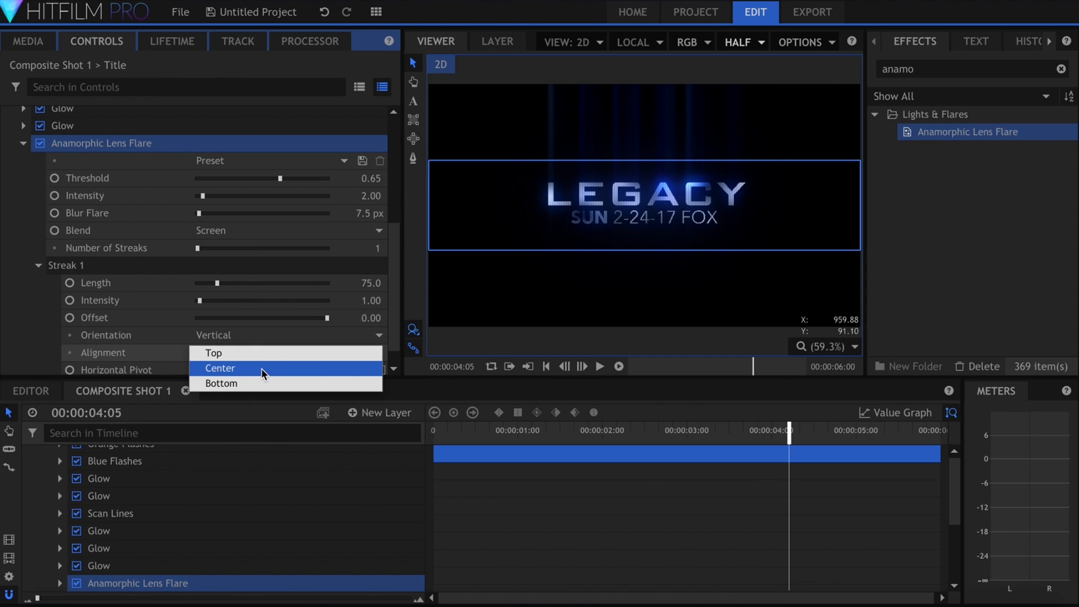
pyautogui.click(220, 367)
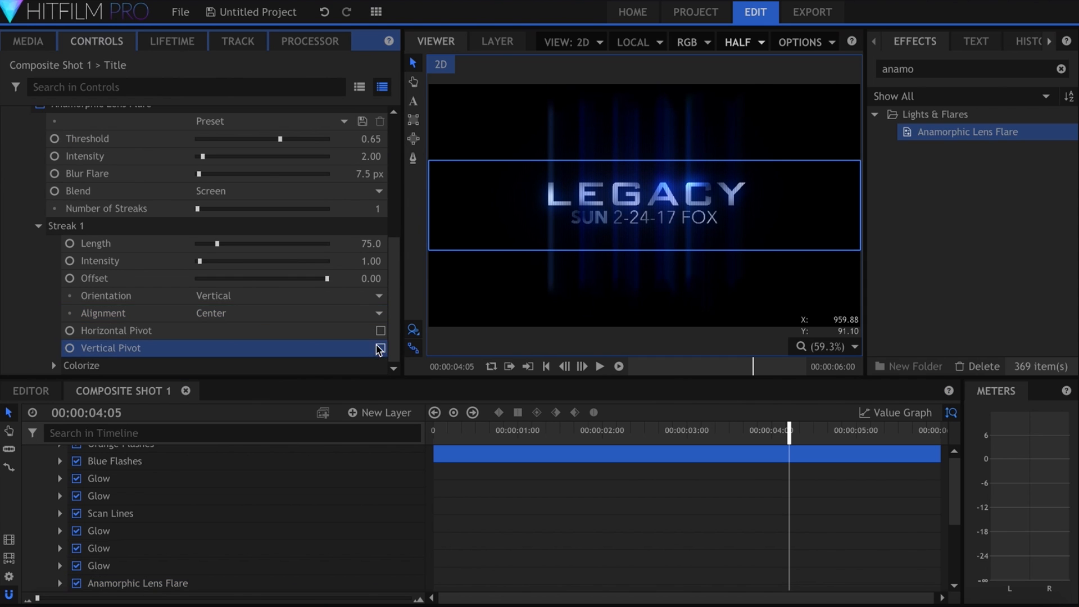
pyautogui.moveTo(215, 243); pyautogui.dragTo(214, 242)
pyautogui.write('0.2')
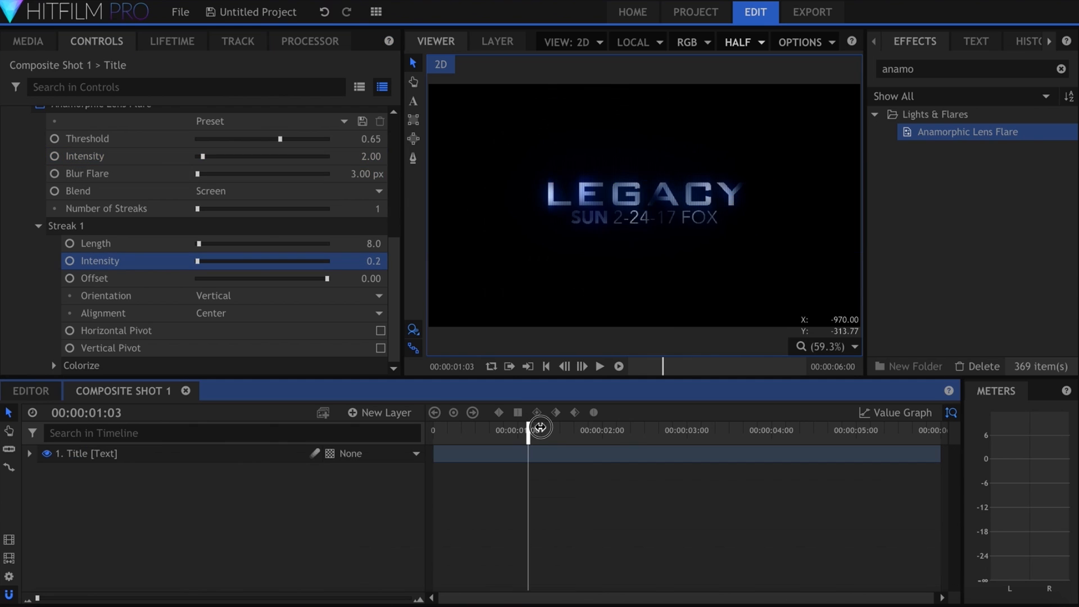
# Scrub the timeline around one second to compare the flashing title frames
pyautogui.moveTo(539, 427); pyautogui.dragTo(558, 428)
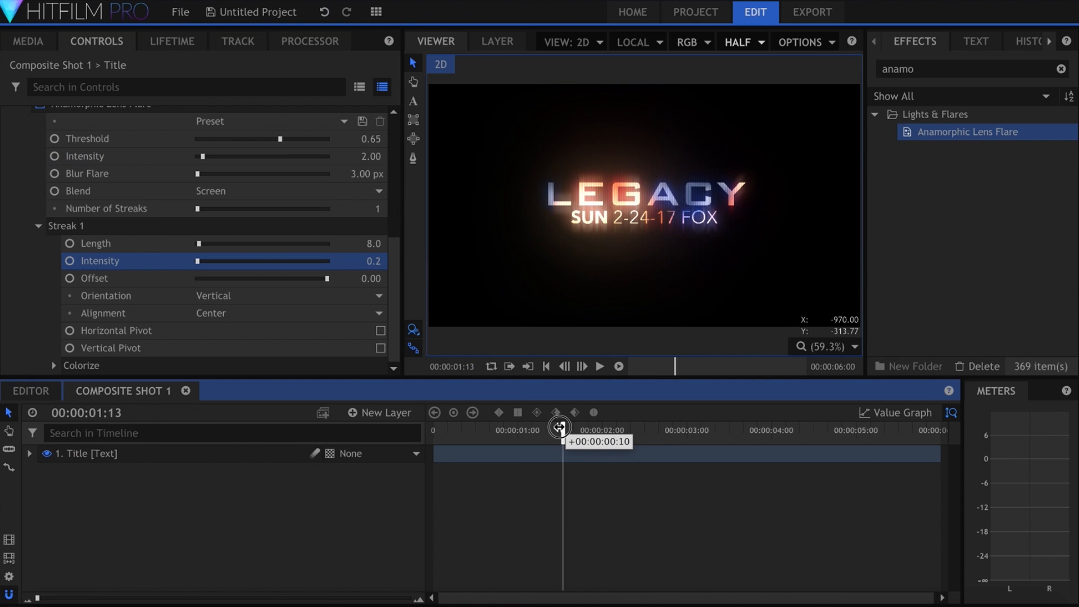
pyautogui.moveTo(560, 425); pyautogui.dragTo(558, 425)
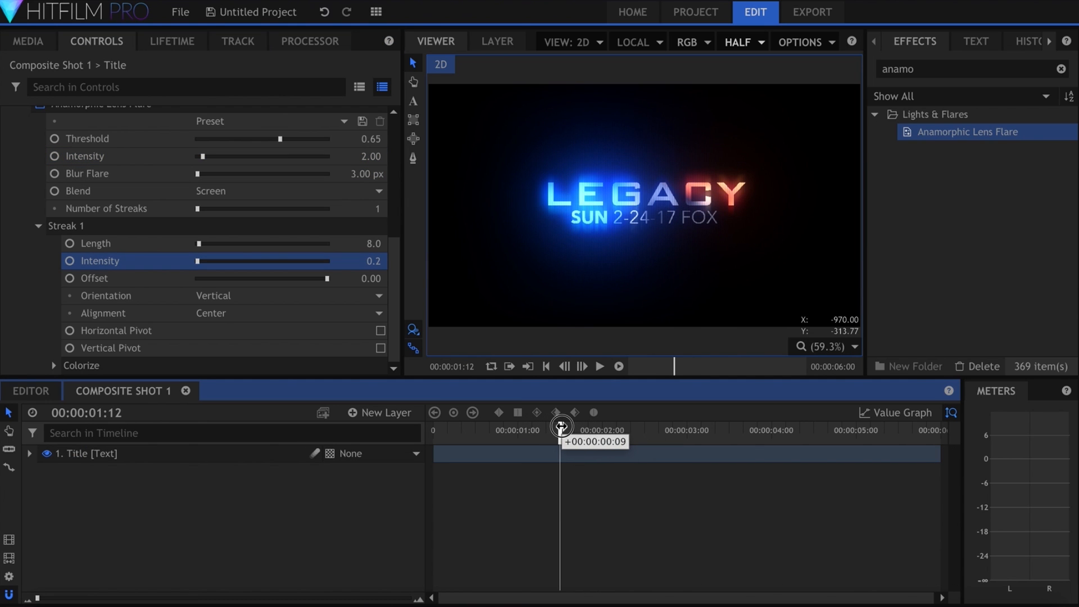
pyautogui.moveTo(560, 425); pyautogui.dragTo(556, 425)
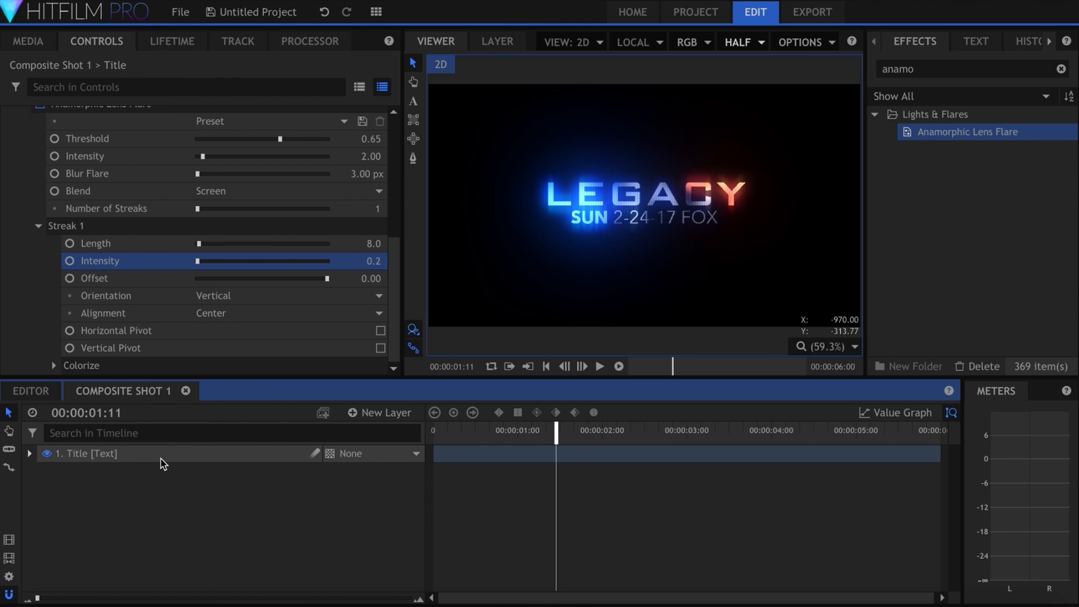
# Give the Outline copy's text no fill and a white stroke colour
pyautogui.click(90, 453)
pyautogui.write('Outlin')
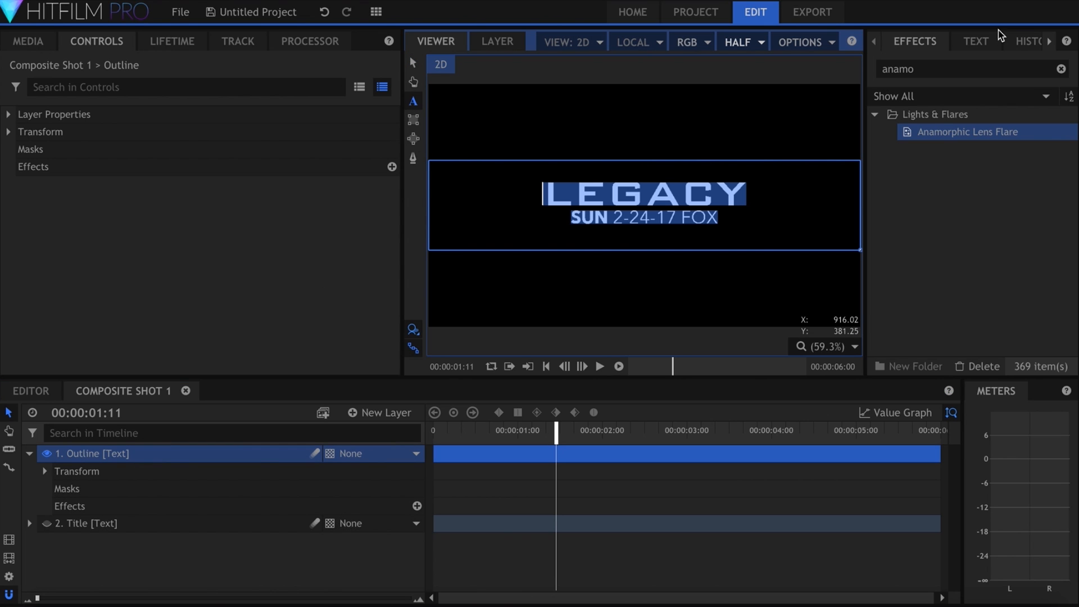
pyautogui.click(977, 41)
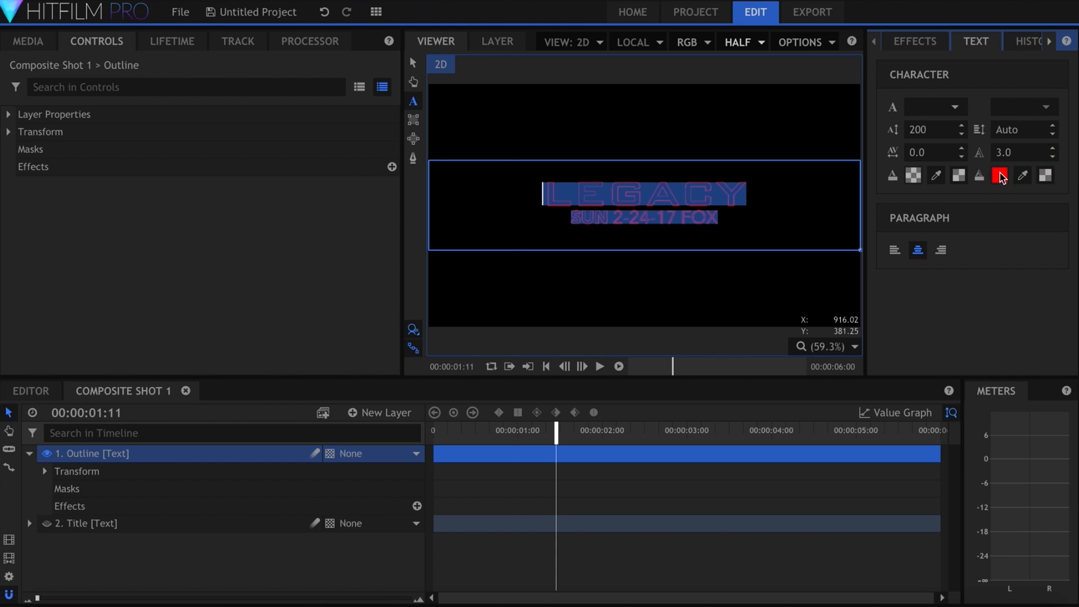
pyautogui.click(1000, 175)
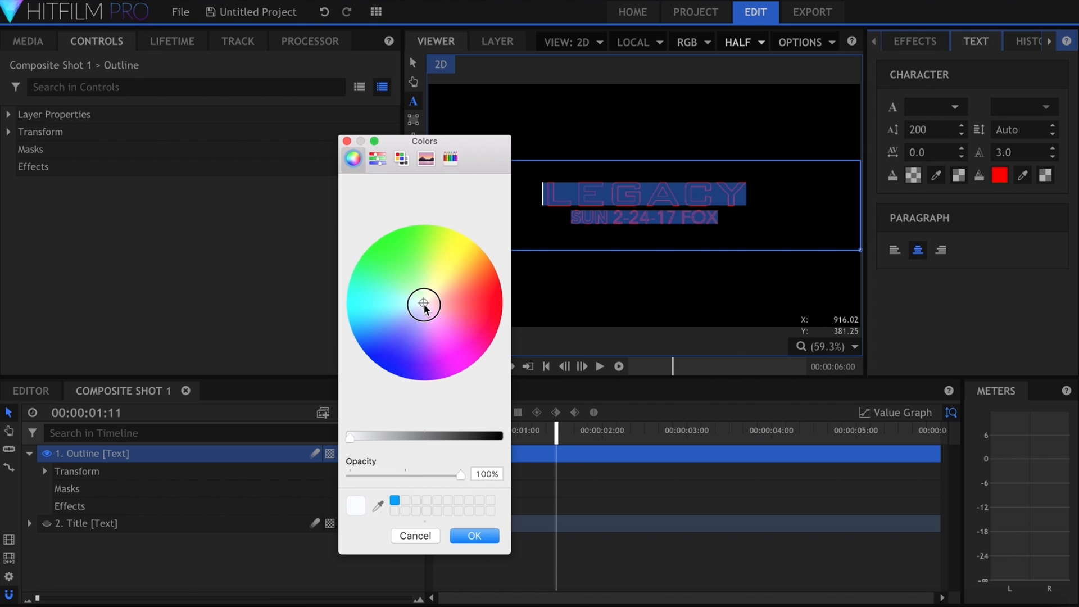
pyautogui.click(473, 535)
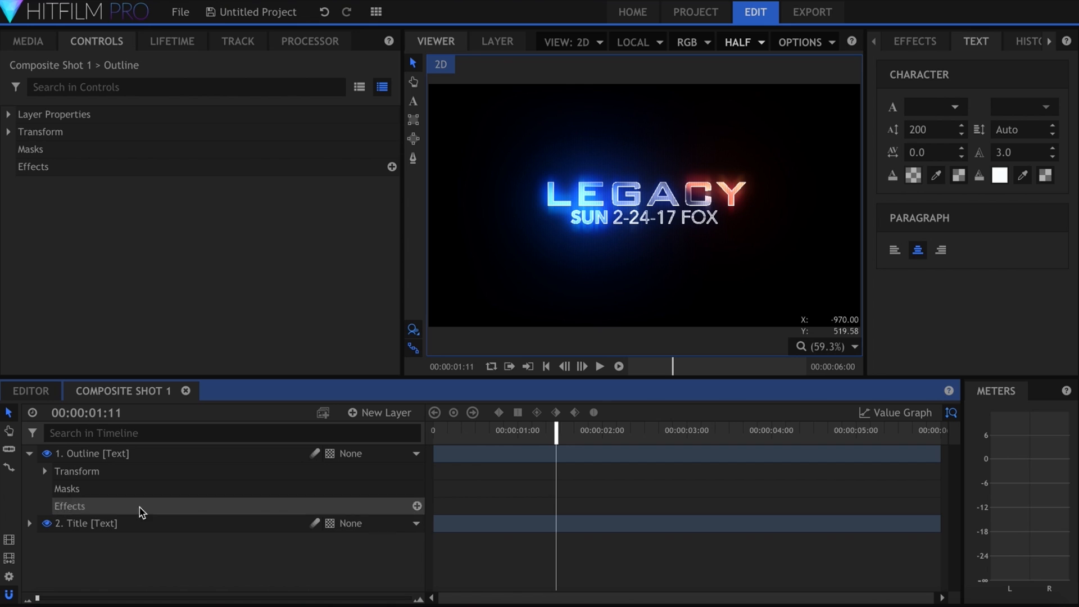
pyautogui.click(598, 365)
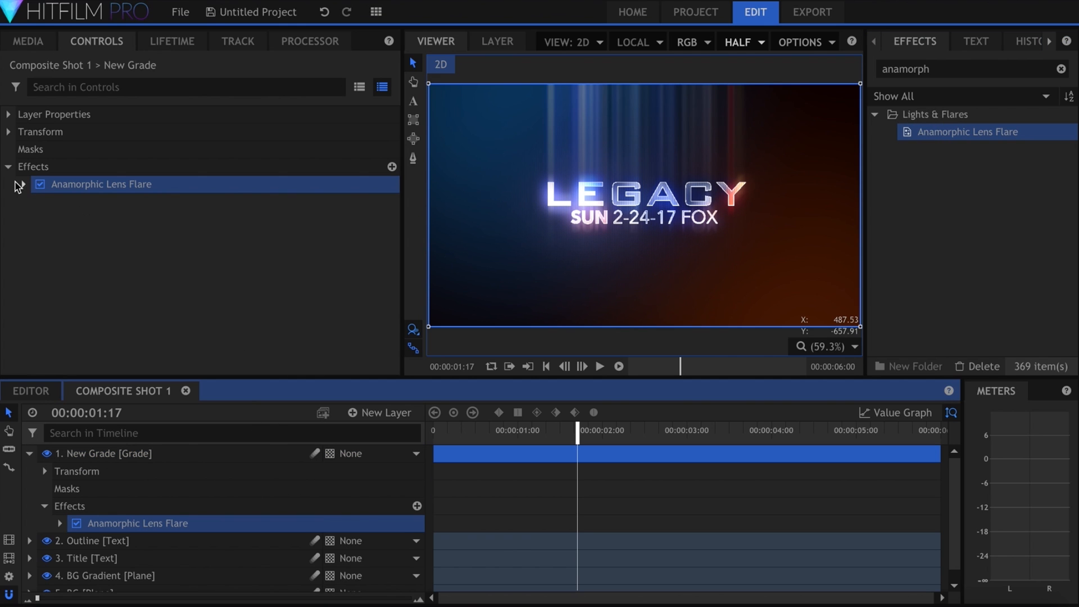
# Set the grade layer's lens flare horizontal at length 75 with intensity lowered to 0.3
pyautogui.click(22, 184)
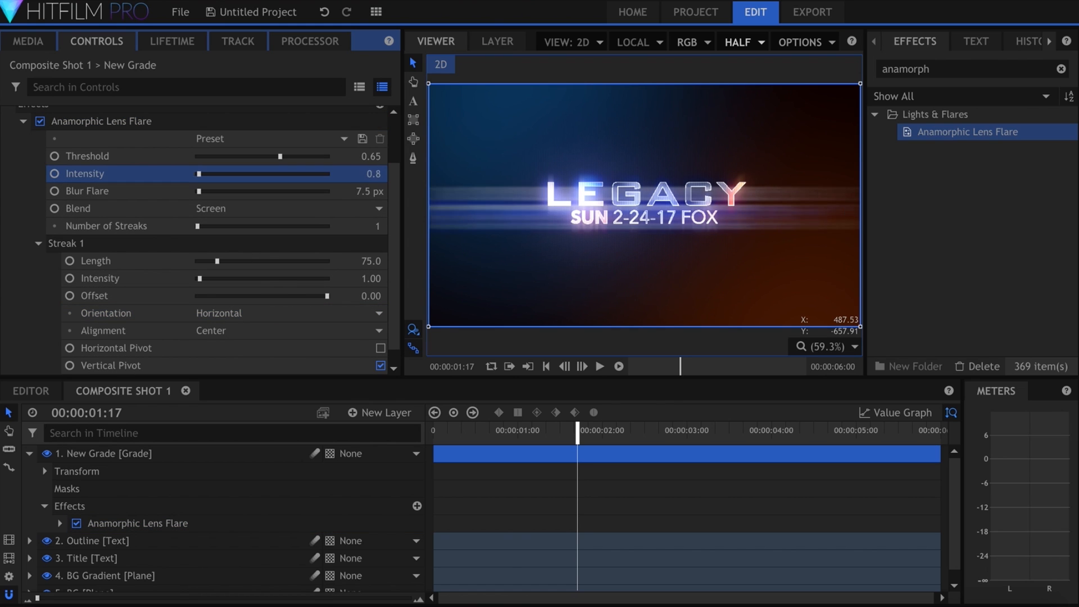
pyautogui.click(598, 365)
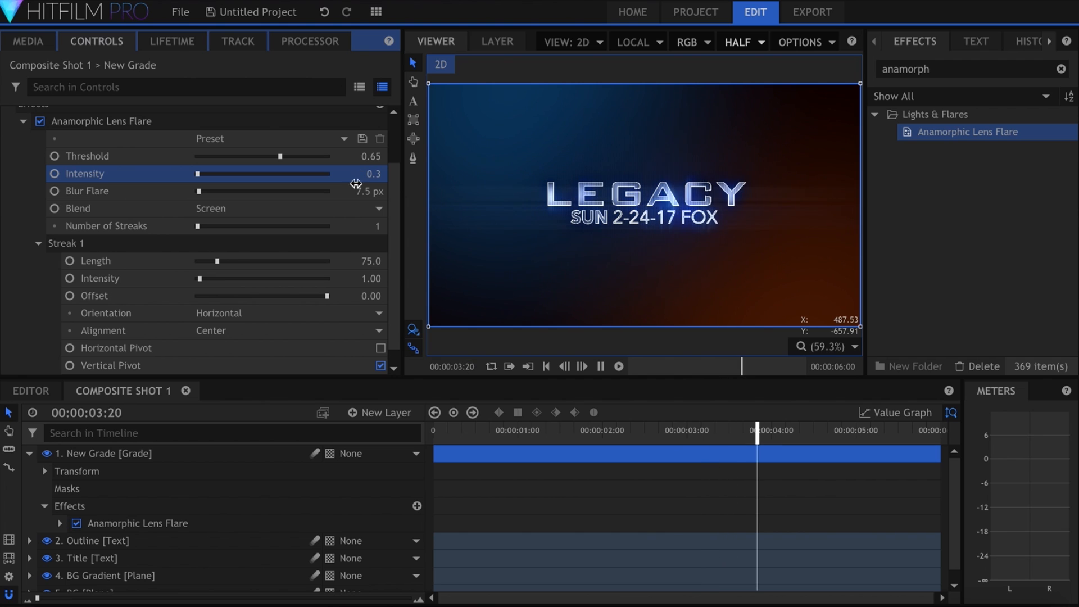
pyautogui.moveTo(757, 426); pyautogui.dragTo(555, 426)
pyautogui.write('bleach')
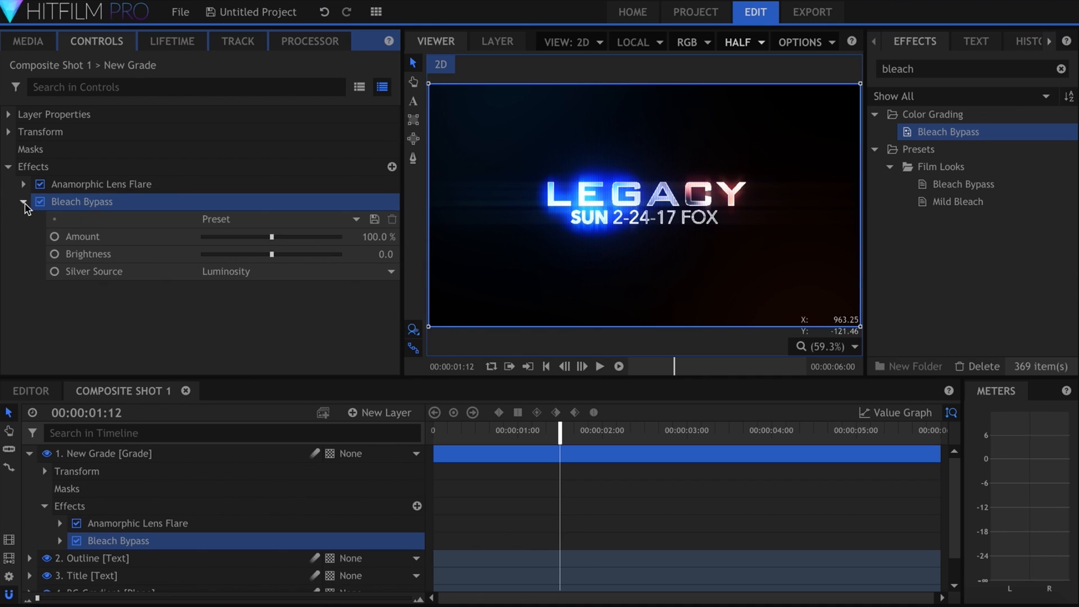
# Set Bleach Bypass on the grade layer to 60% amount with brightness 45
pyautogui.click(377, 236)
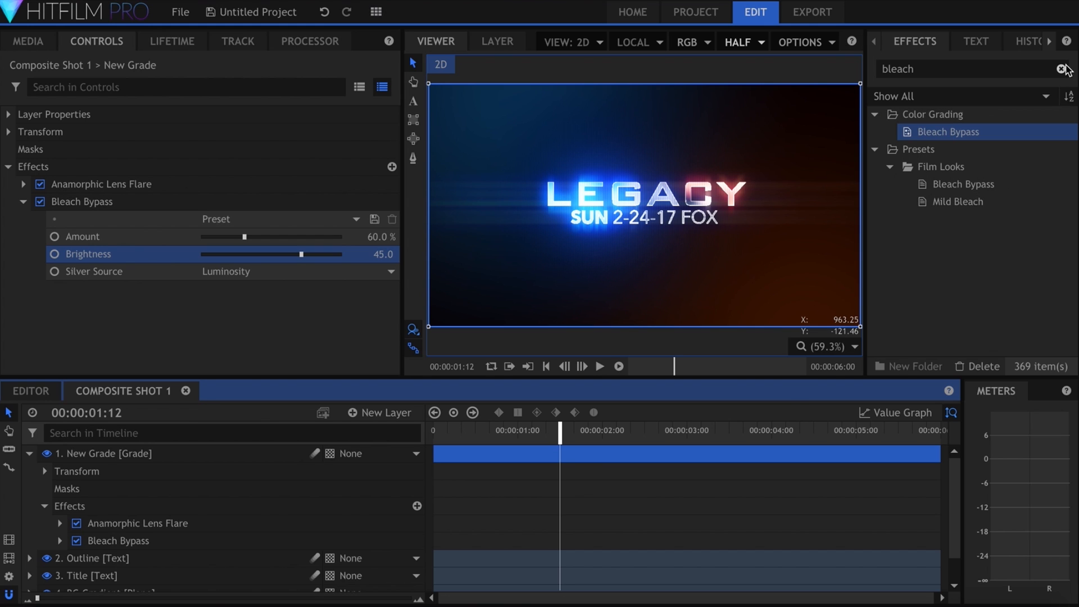
# Add the TV Damage effect to the New Grade layer and expand its Ghosting controls
pyautogui.write('tv da')
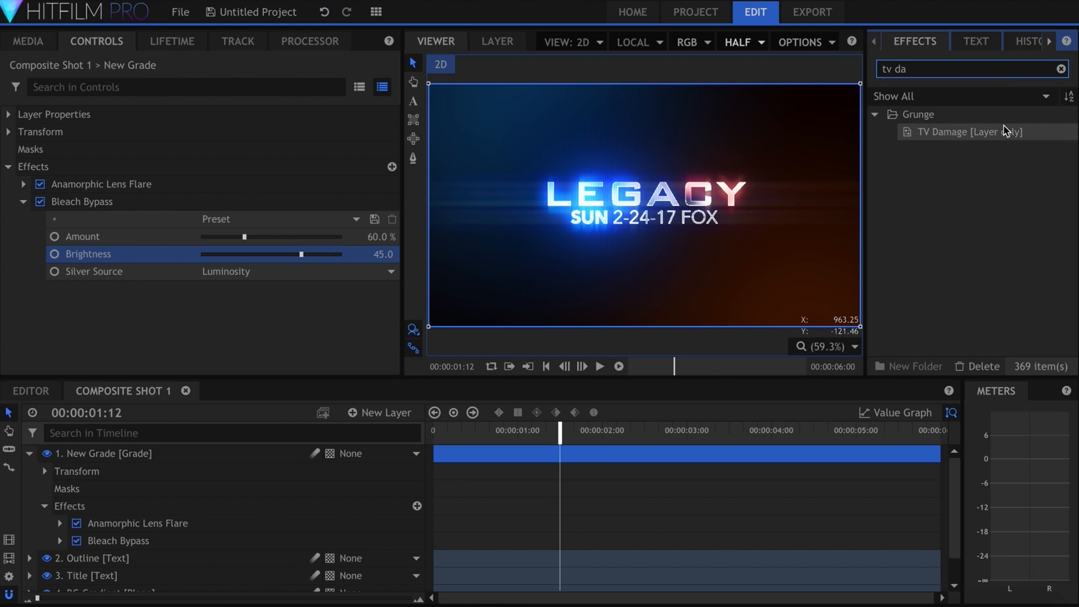
pyautogui.click(970, 131)
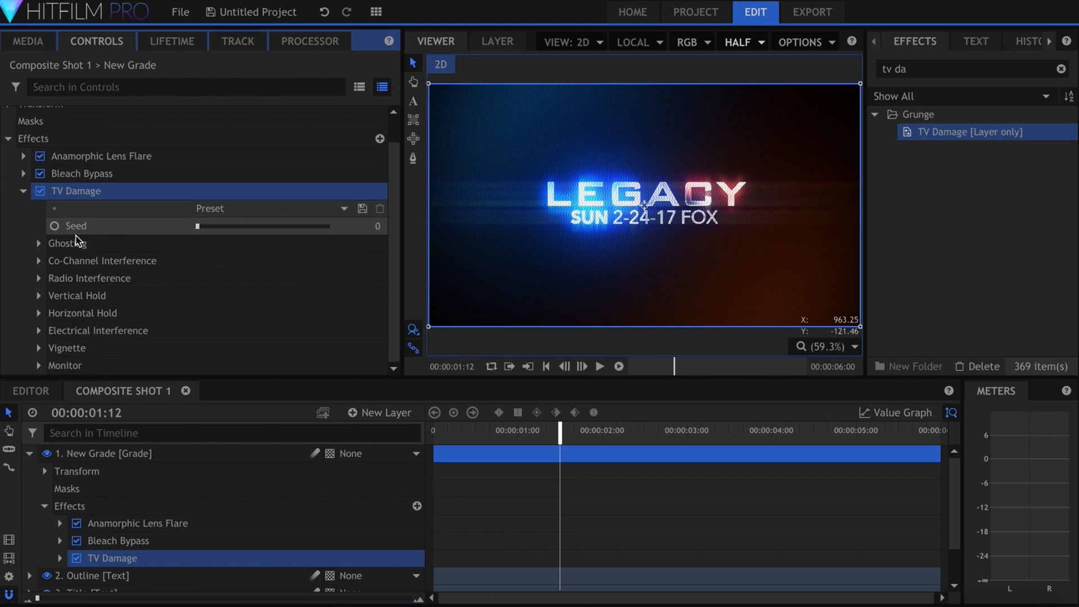
pyautogui.click(39, 243)
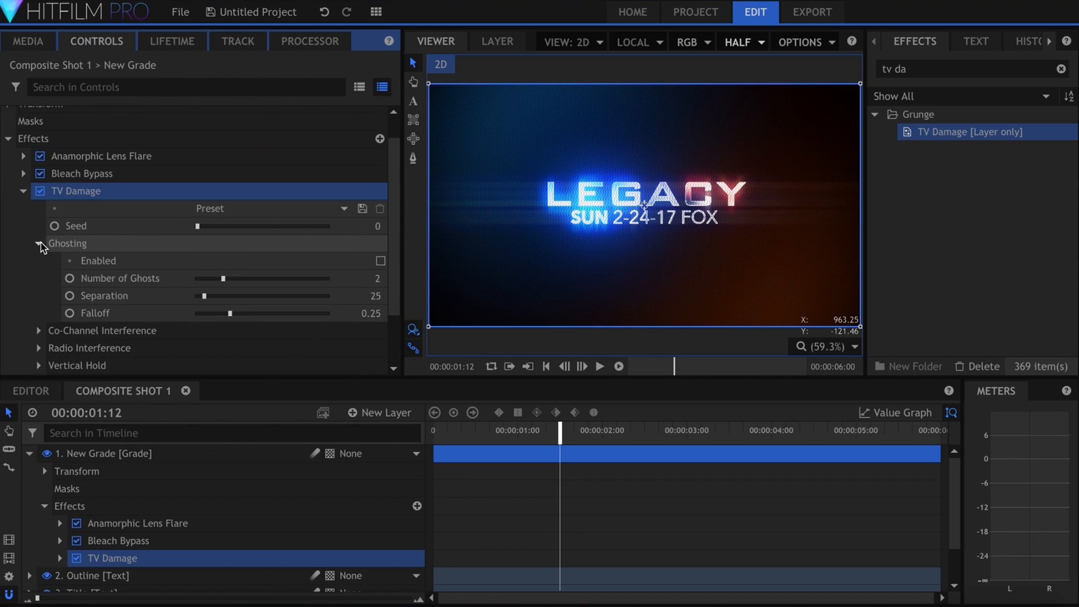
# Enable Ghosting via the 'enabled' filter and keyframe Number of Ghosts near 0:01 and 0:05
pyautogui.write('e')
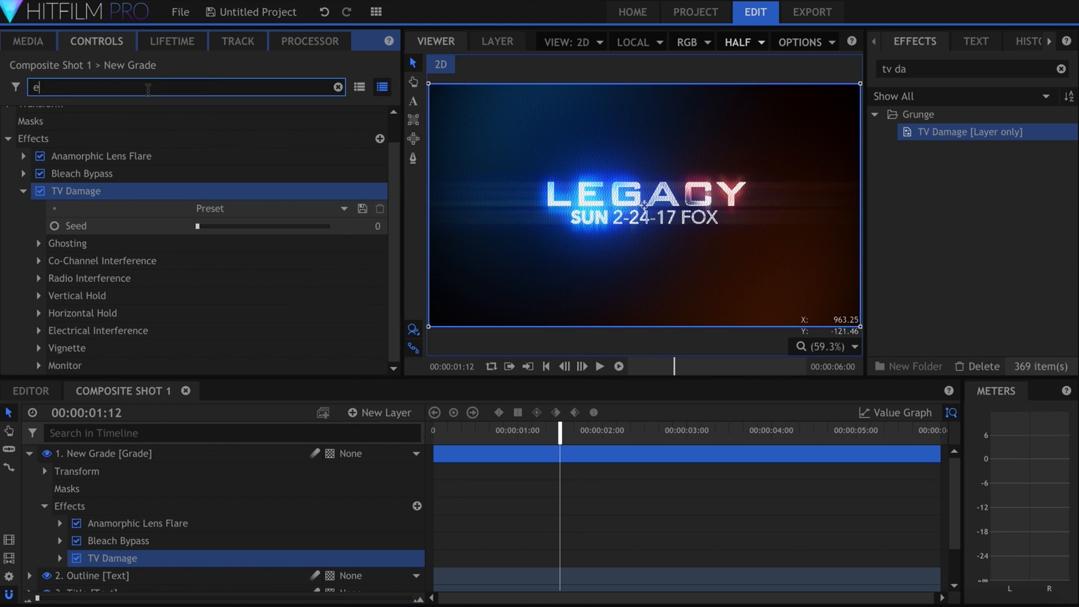
pyautogui.write('nabled')
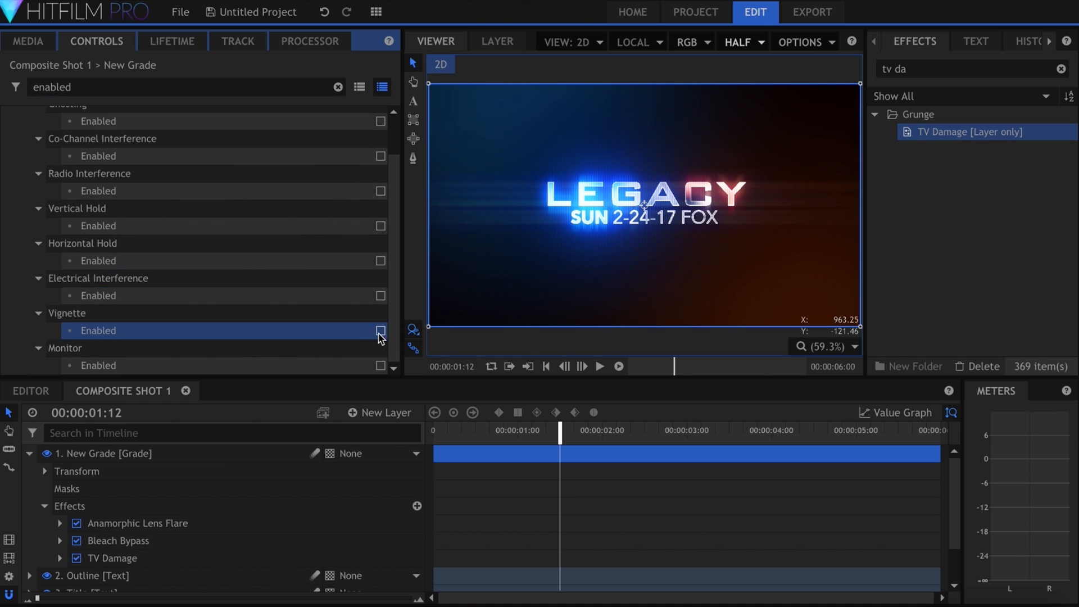
pyautogui.click(336, 86)
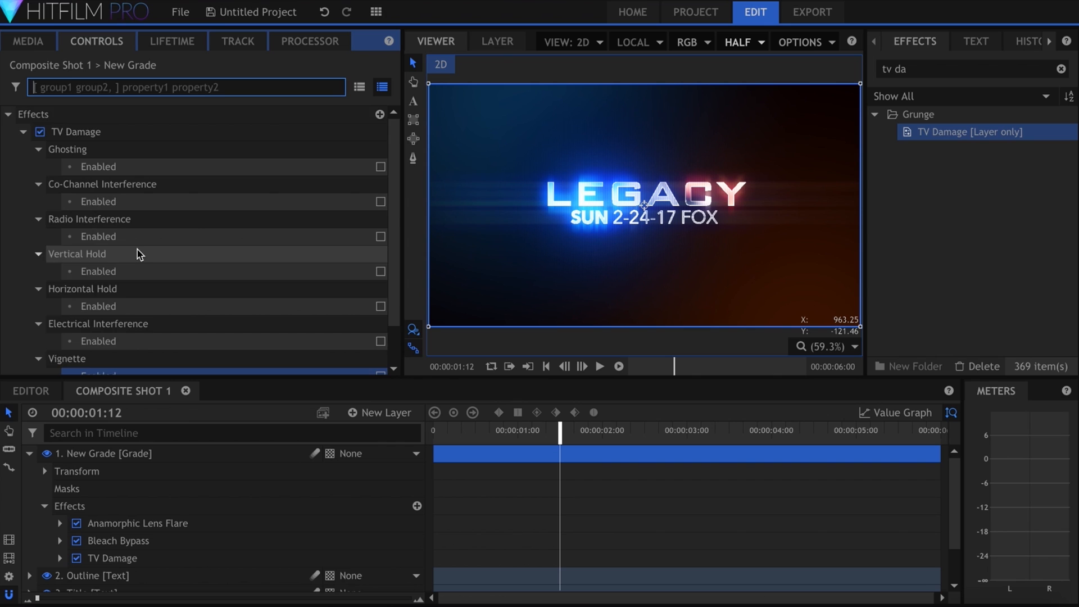
pyautogui.click(380, 259)
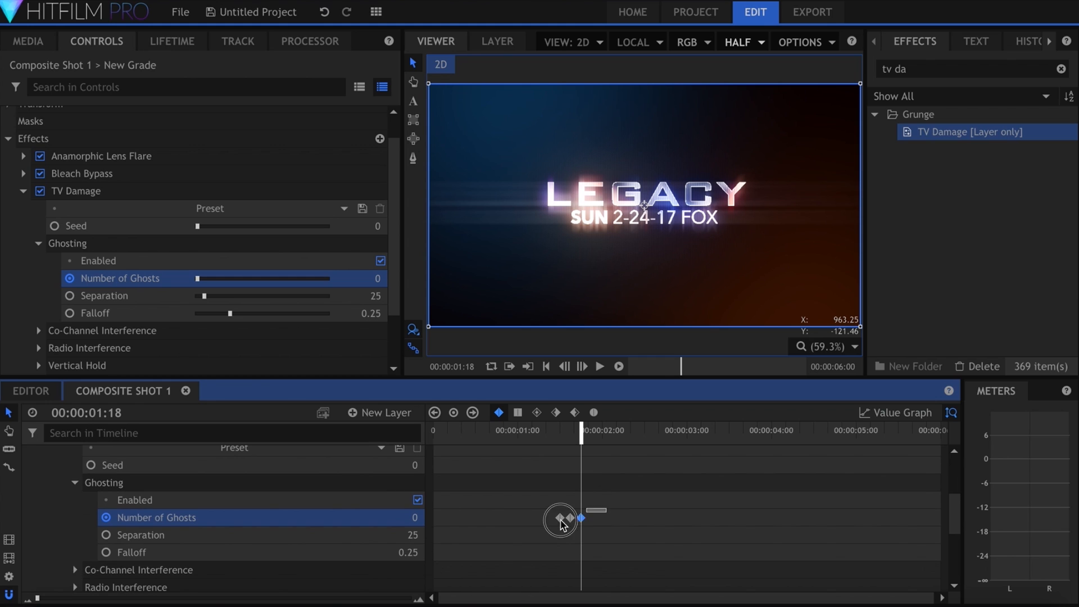
pyautogui.click(599, 367)
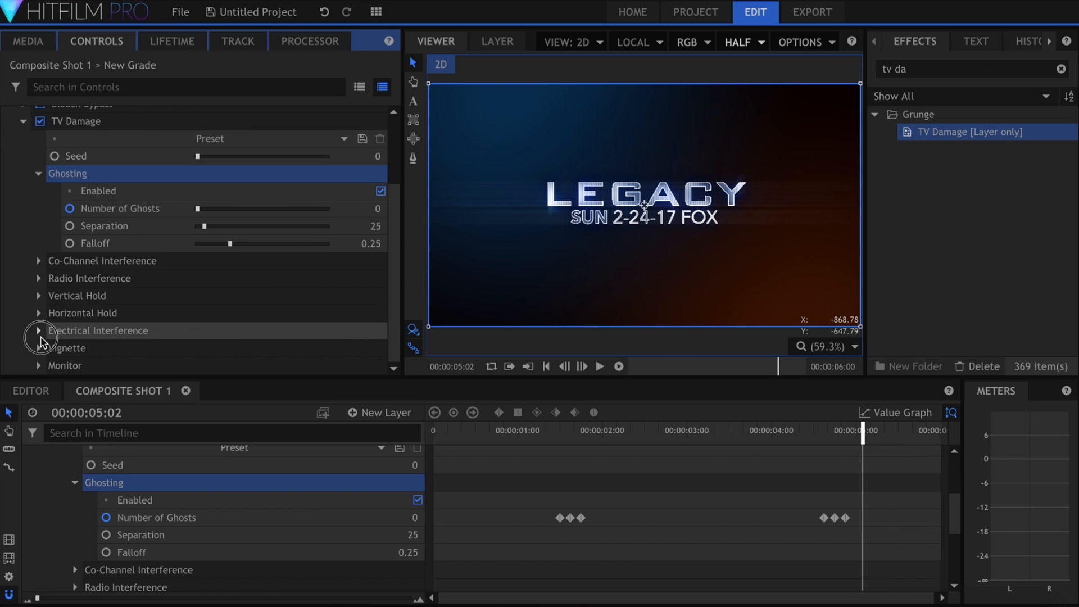
# Enable Electrical Interference with quantity 5, width 0.71 and placement area width 0.87
pyautogui.click(39, 330)
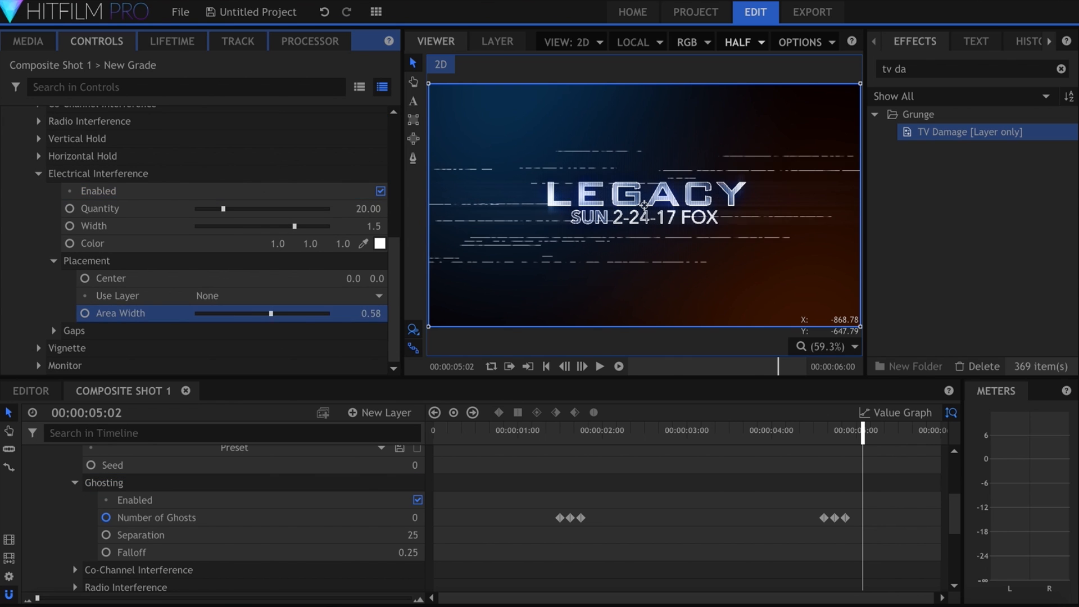
pyautogui.moveTo(270, 313); pyautogui.dragTo(311, 313)
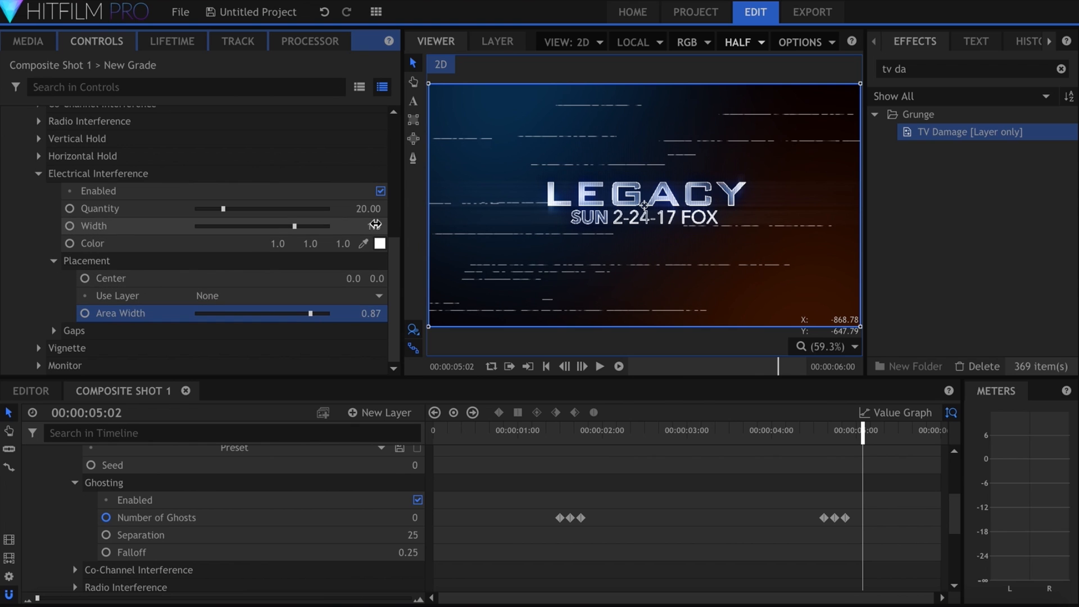
pyautogui.moveTo(295, 226); pyautogui.dragTo(243, 226)
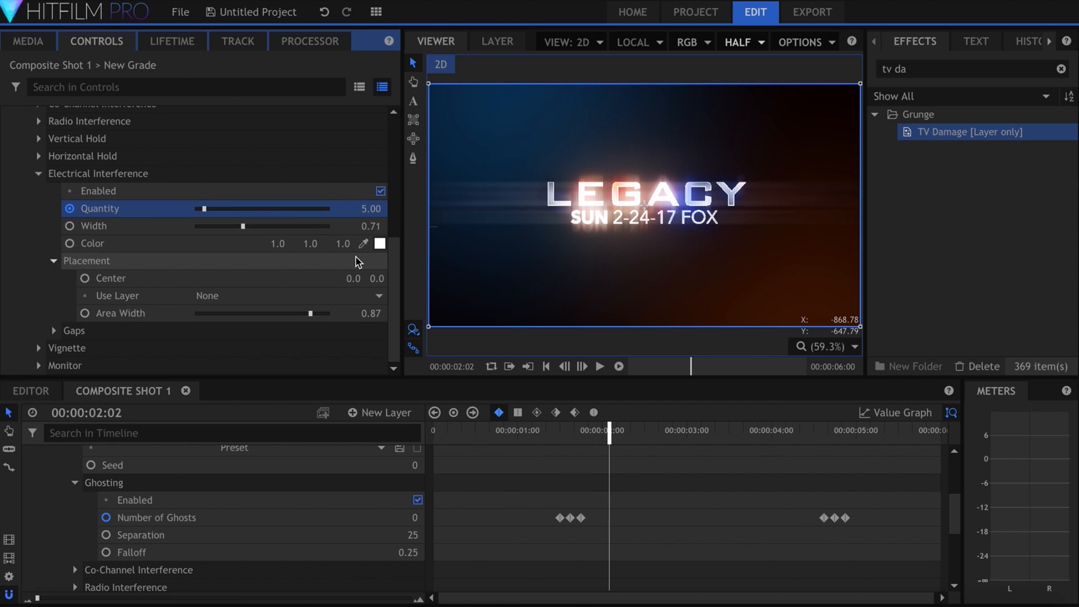
pyautogui.click(599, 366)
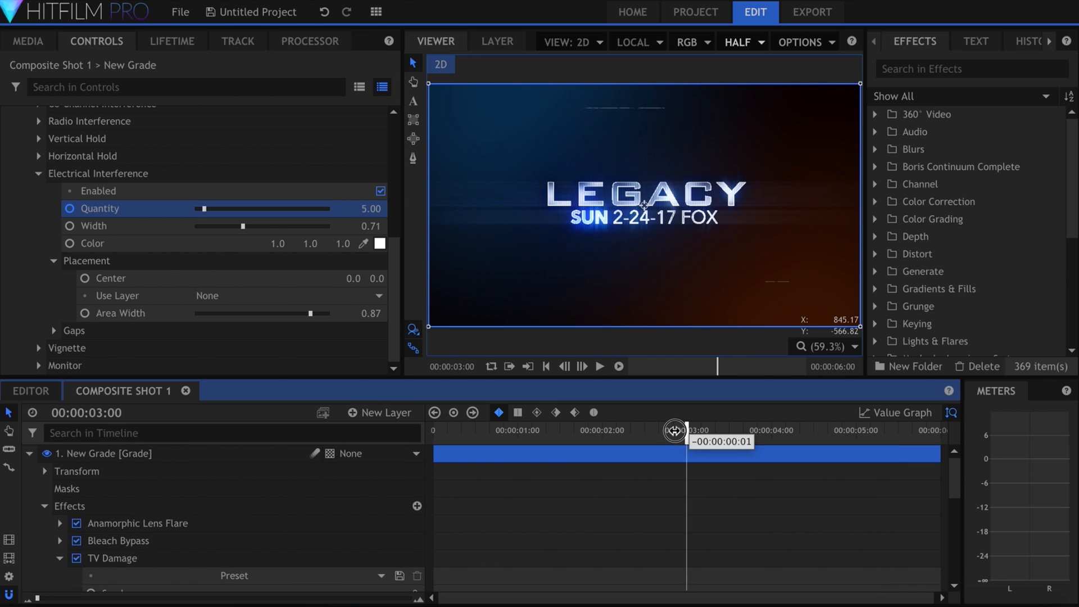
# Keyframe interference Quantity to peak at 8 near 1:16 and settle to 5 at 3:00, previewing the glitch
pyautogui.moveTo(674, 430); pyautogui.dragTo(582, 424)
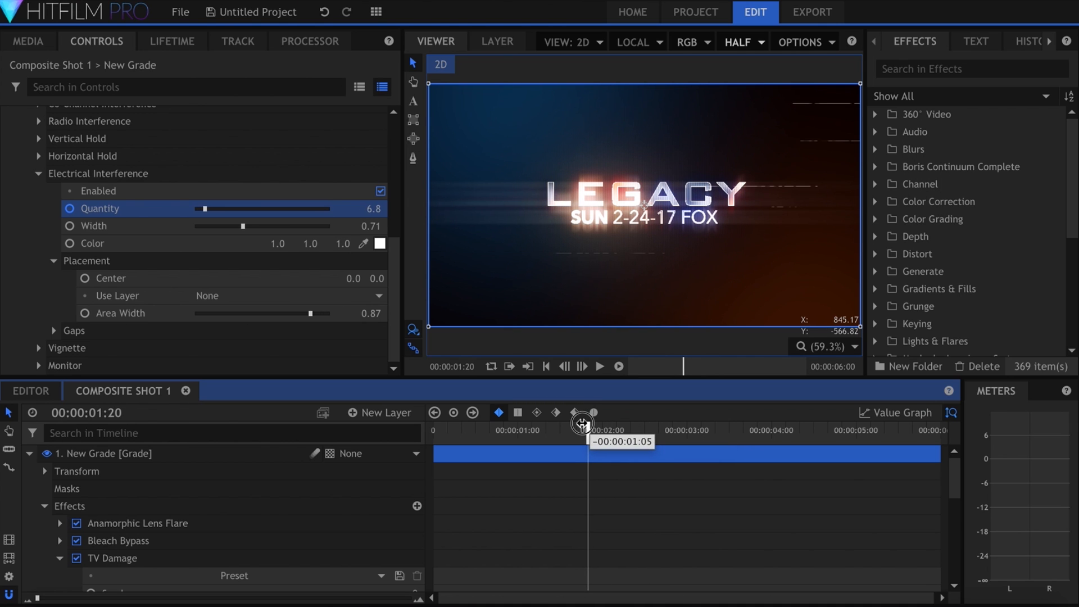
pyautogui.moveTo(581, 423); pyautogui.dragTo(575, 424)
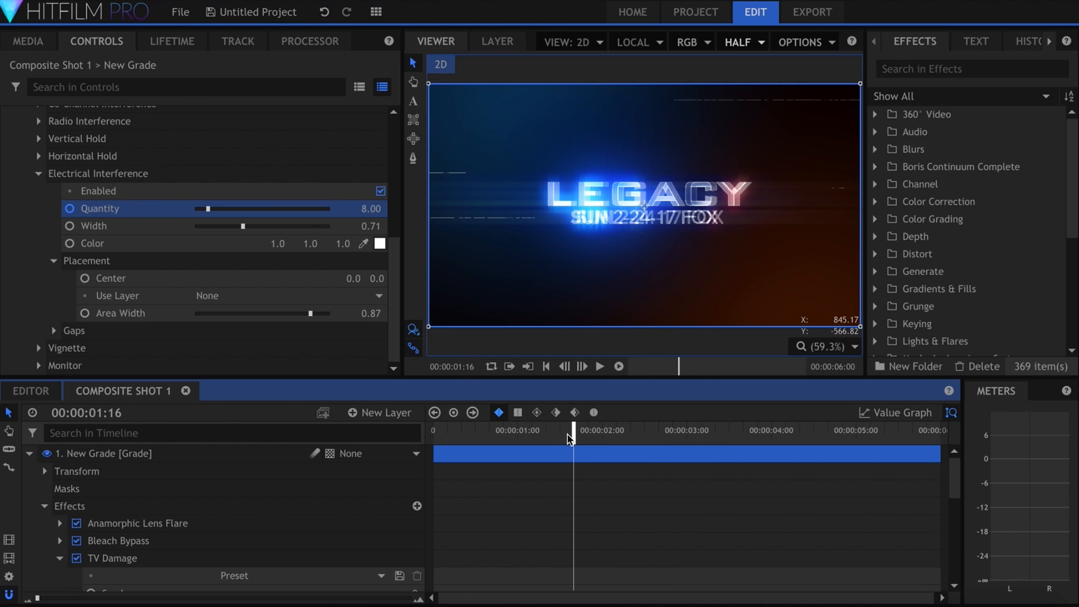